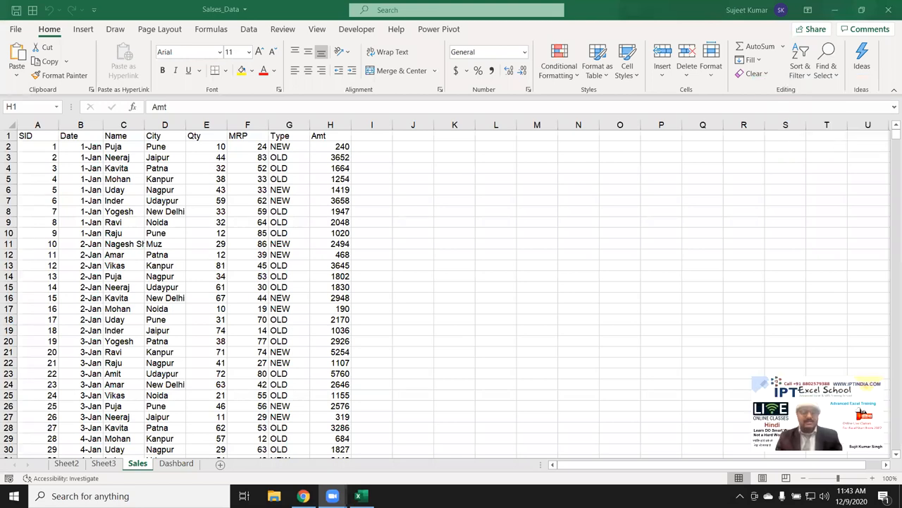
Click through the Sales table's header cells, including City, Type and SID
{"action": "left_click", "coordinate": [330, 136]}
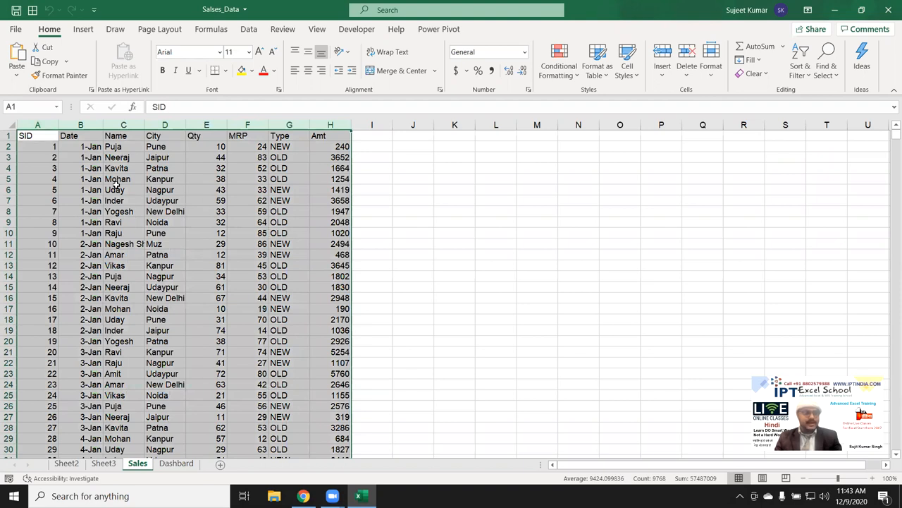
{"action": "left_click", "coordinate": [123, 178]}
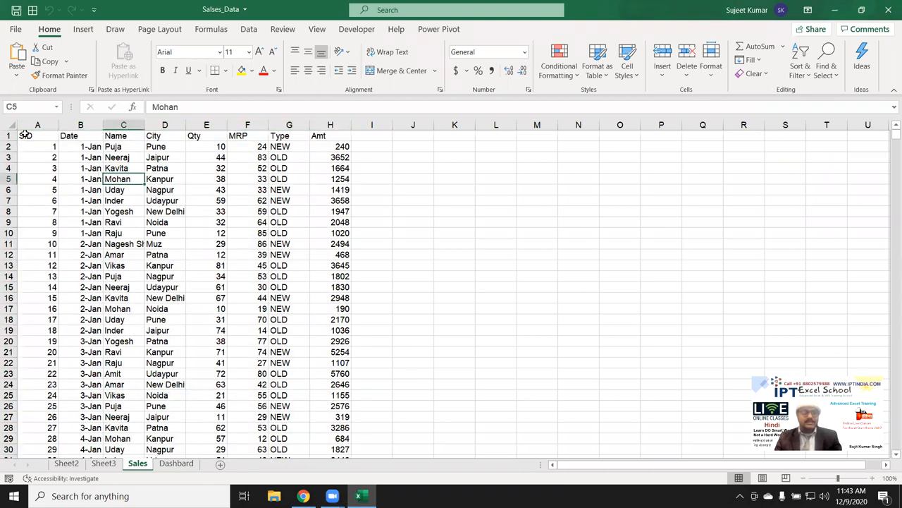
{"action": "left_click", "coordinate": [81, 124]}
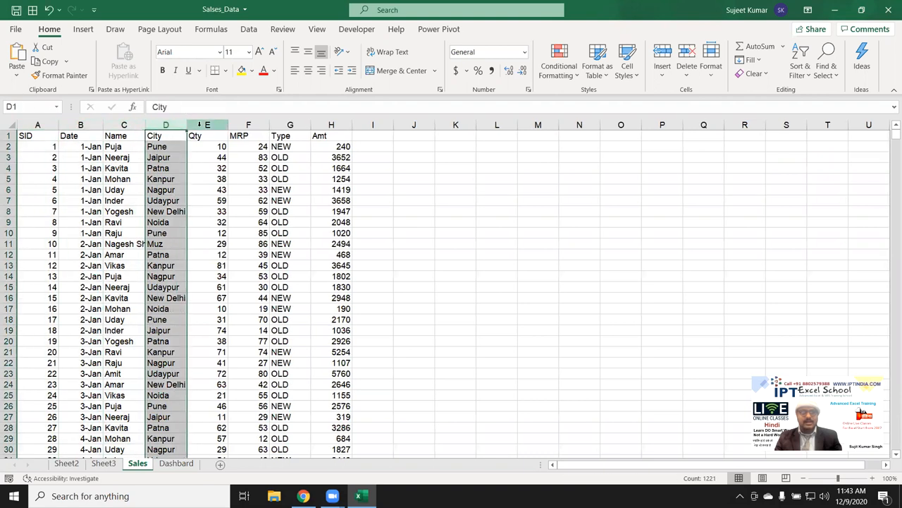
{"action": "left_click", "coordinate": [290, 125]}
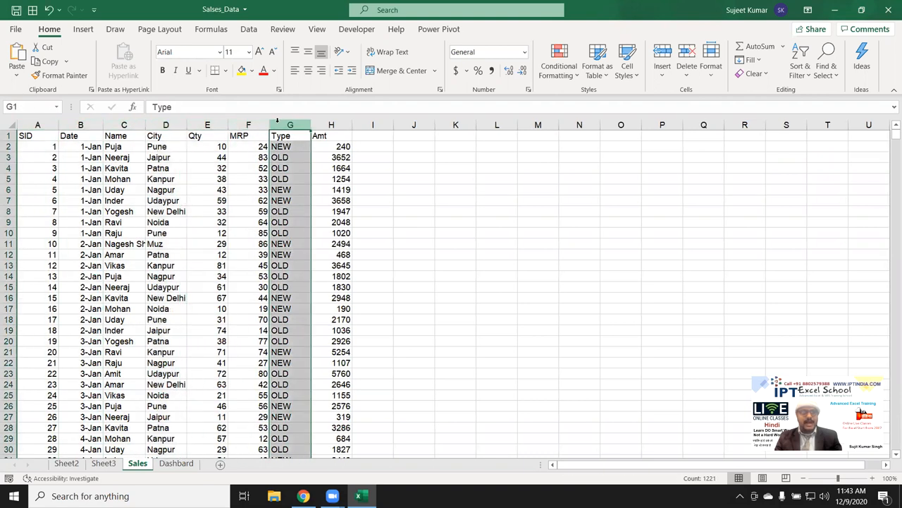
{"action": "left_click", "coordinate": [330, 125]}
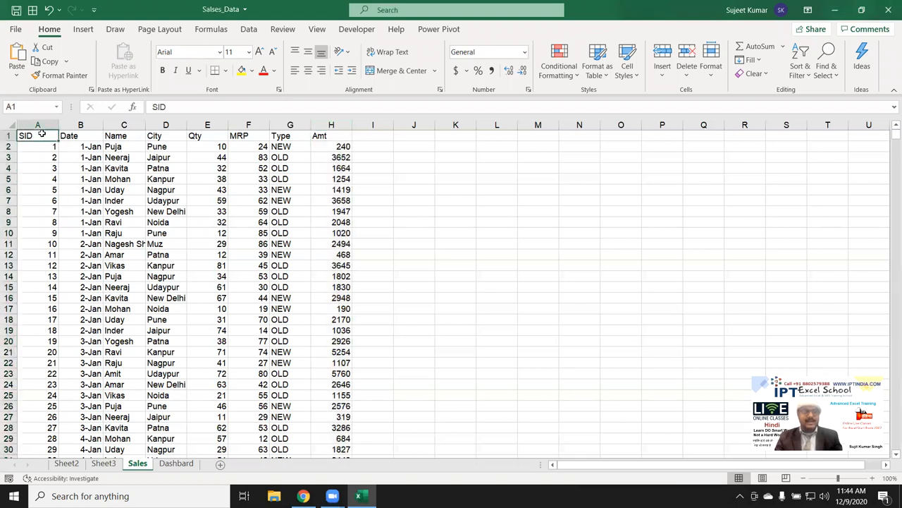
{"action": "left_click", "coordinate": [330, 136]}
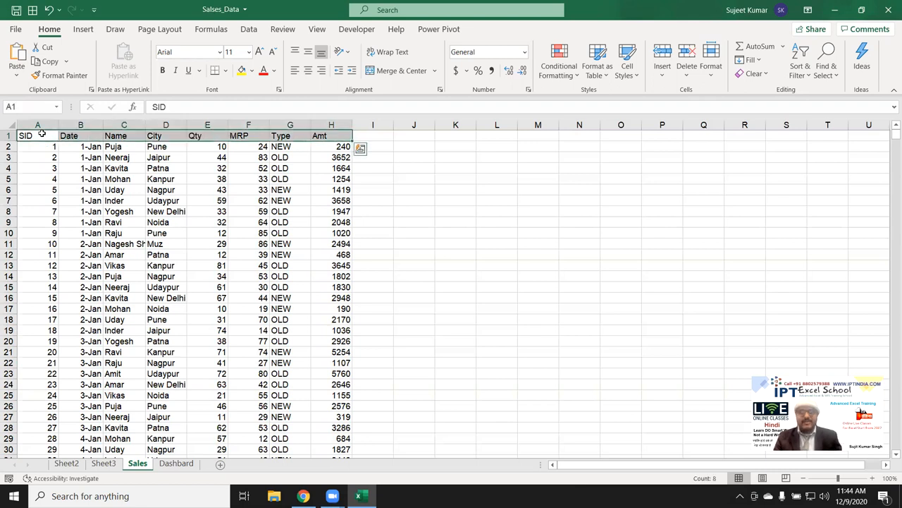
{"action": "left_click", "coordinate": [80, 135]}
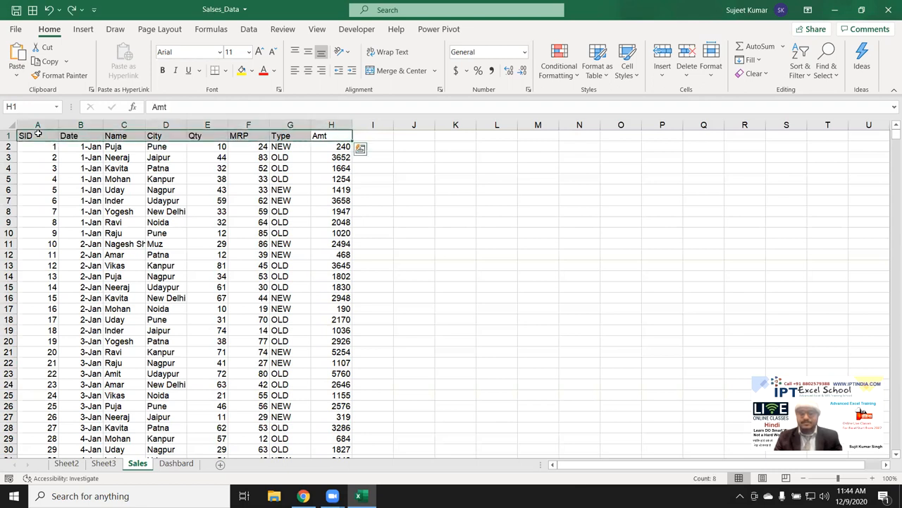
{"action": "left_click", "coordinate": [281, 135]}
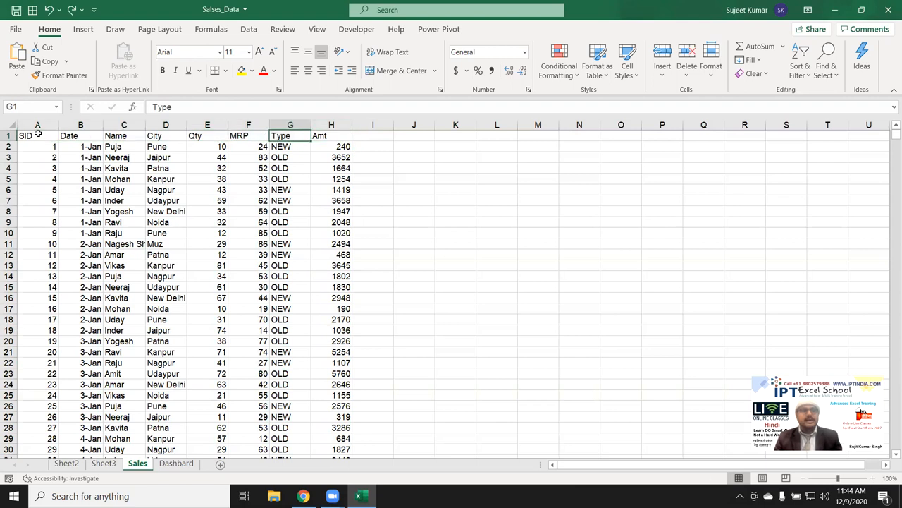
{"action": "left_click", "coordinate": [37, 136]}
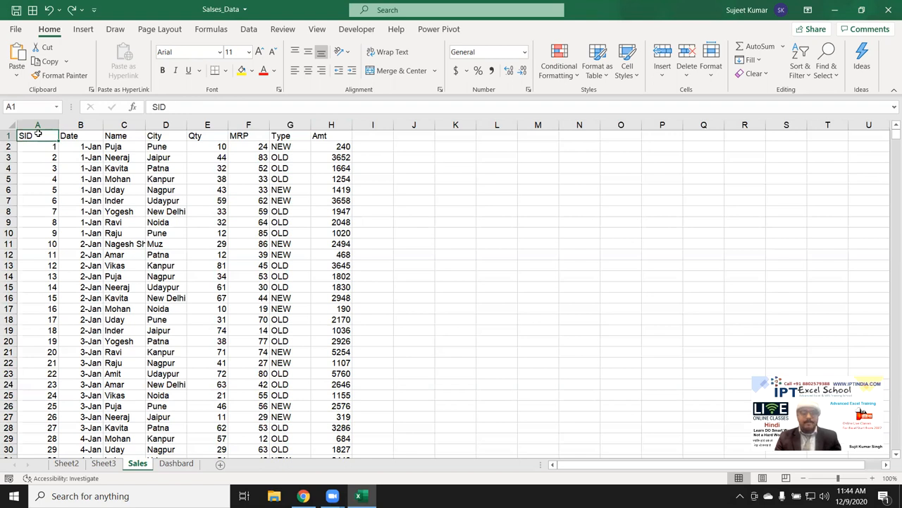
Add a blank row at row 12 and select the data block above it
{"action": "left_click", "coordinate": [38, 211]}
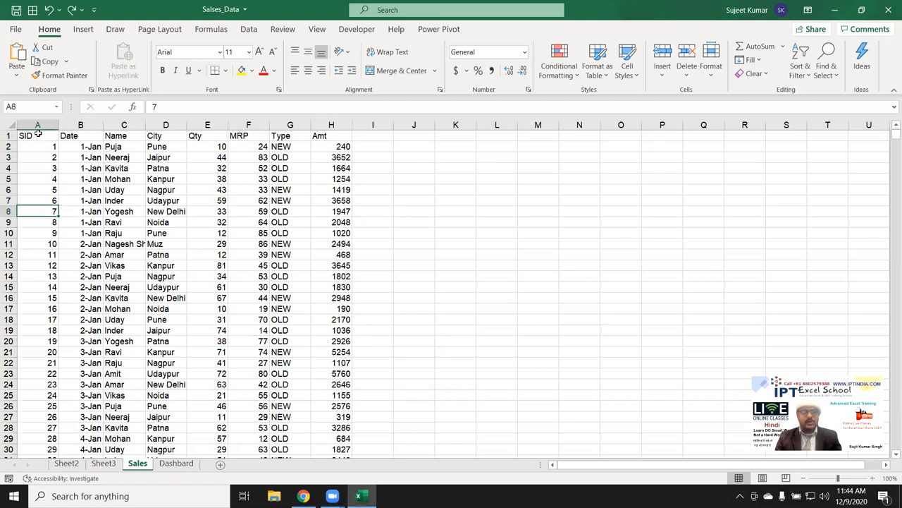
{"action": "left_click", "coordinate": [37, 254]}
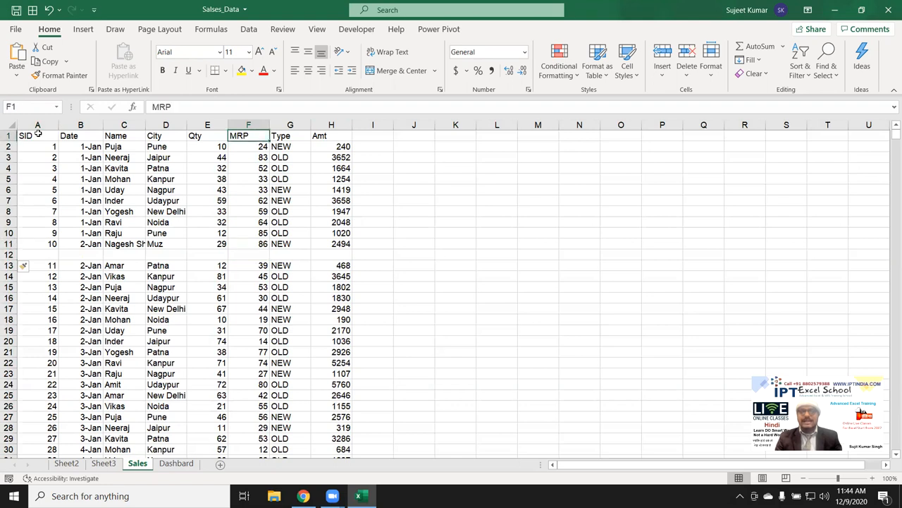
{"action": "left_click", "coordinate": [38, 136]}
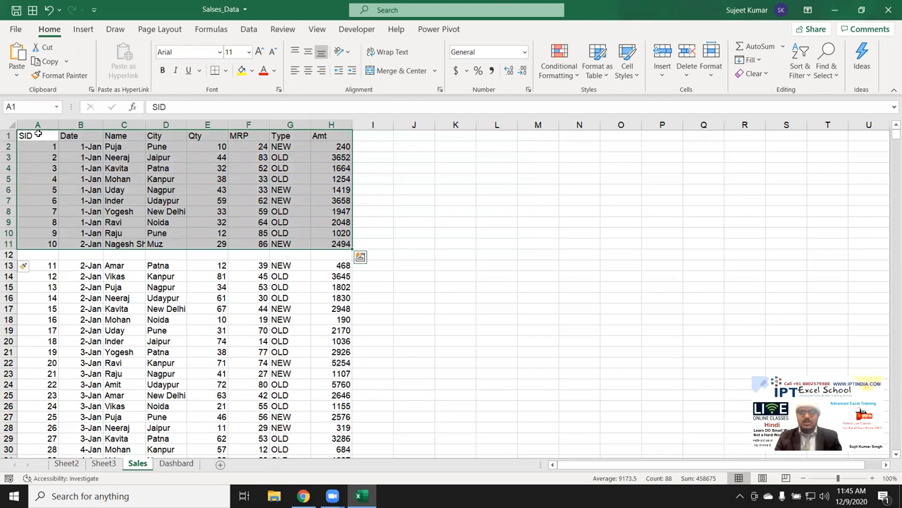
{"action": "left_click", "coordinate": [37, 254]}
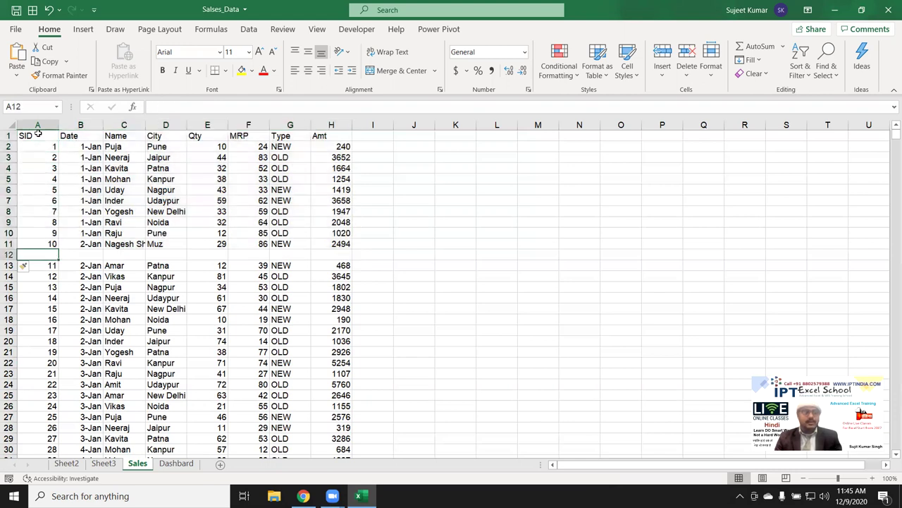
{"action": "left_click", "coordinate": [8, 254]}
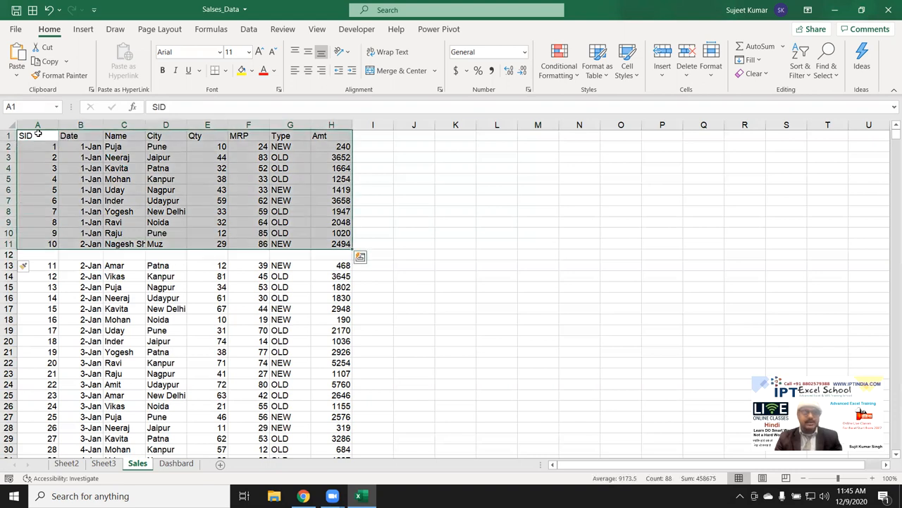
{"action": "left_click_drag", "start_coordinate": [37, 145], "coordinate": [208, 201]}
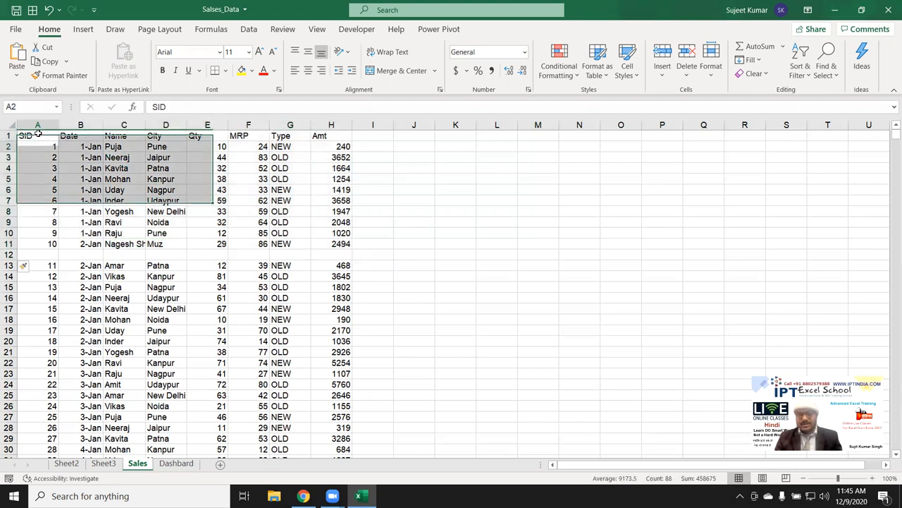
{"action": "left_click", "coordinate": [37, 308]}
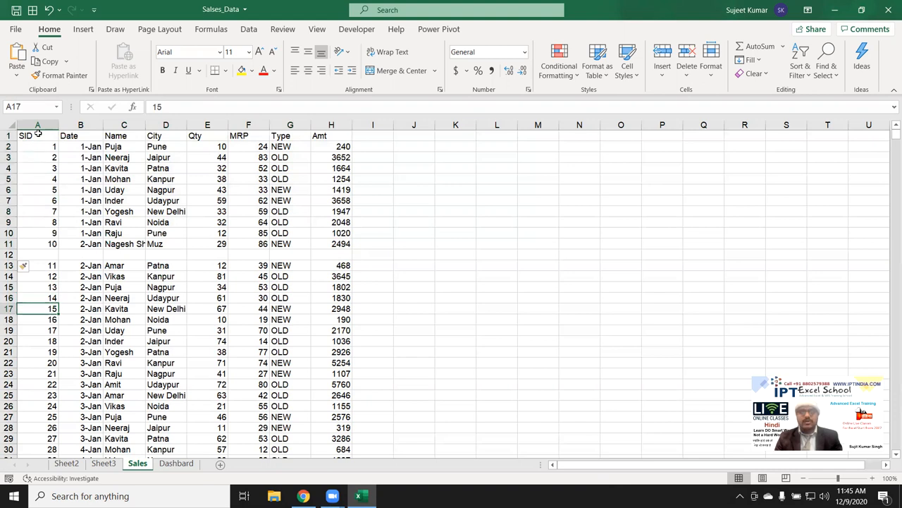
Remove the blank row and insert a pivot table from Sales!$A$1:$H$1221 on a new worksheet
{"action": "left_click", "coordinate": [38, 243]}
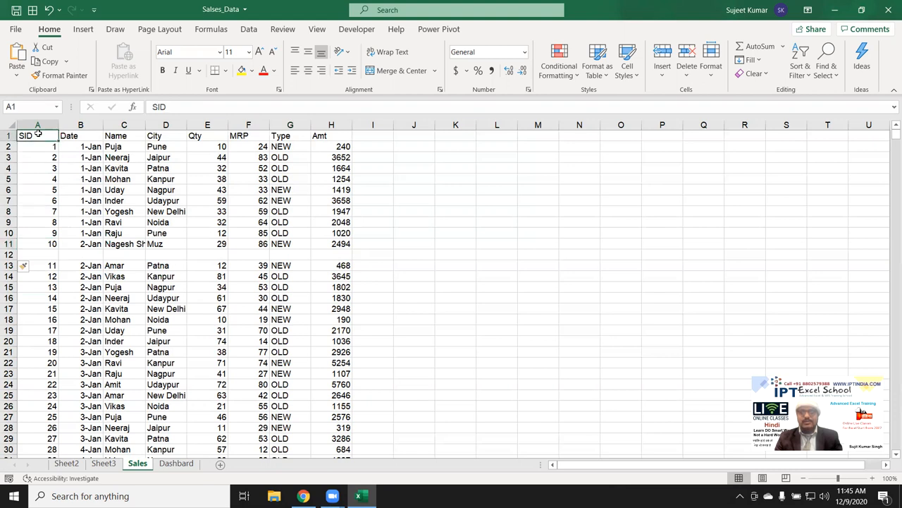
{"action": "left_click", "coordinate": [37, 233]}
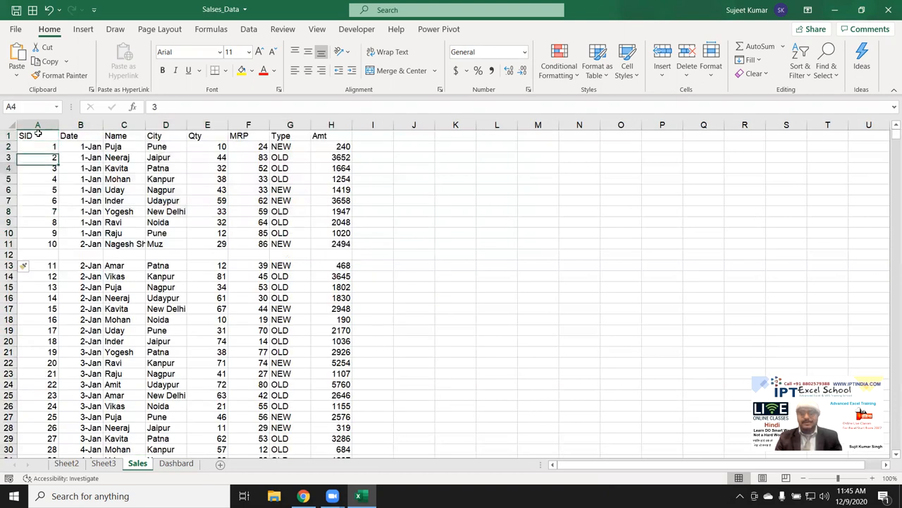
{"action": "left_click", "coordinate": [37, 254]}
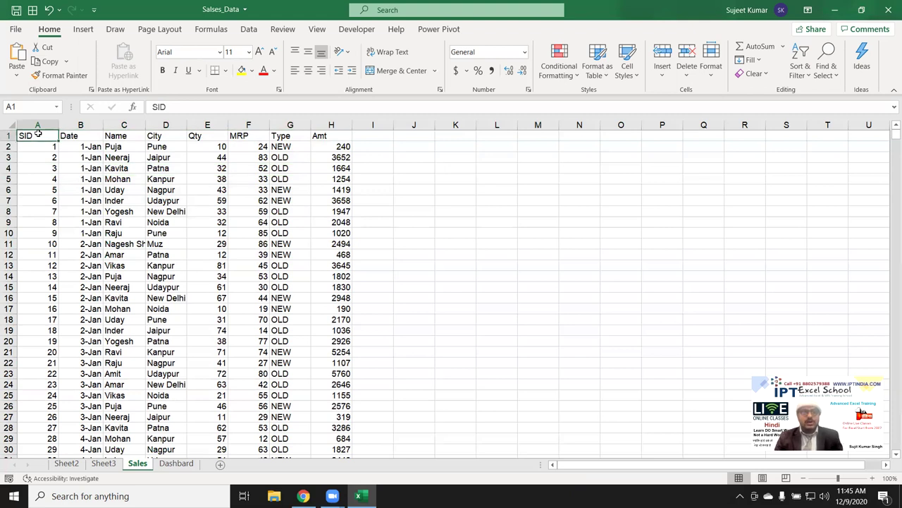
{"action": "left_click", "coordinate": [83, 29]}
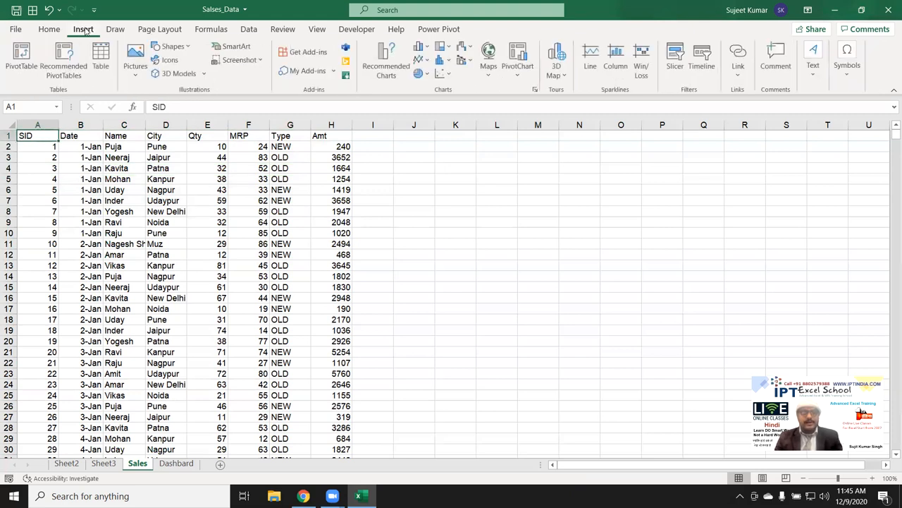
{"action": "mouse_move", "coordinate": [21, 57]}
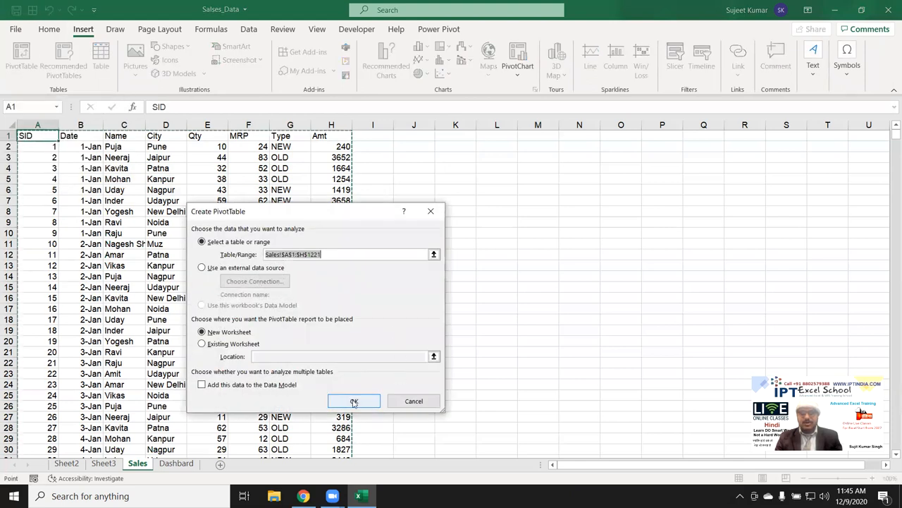
{"action": "left_click", "coordinate": [354, 400]}
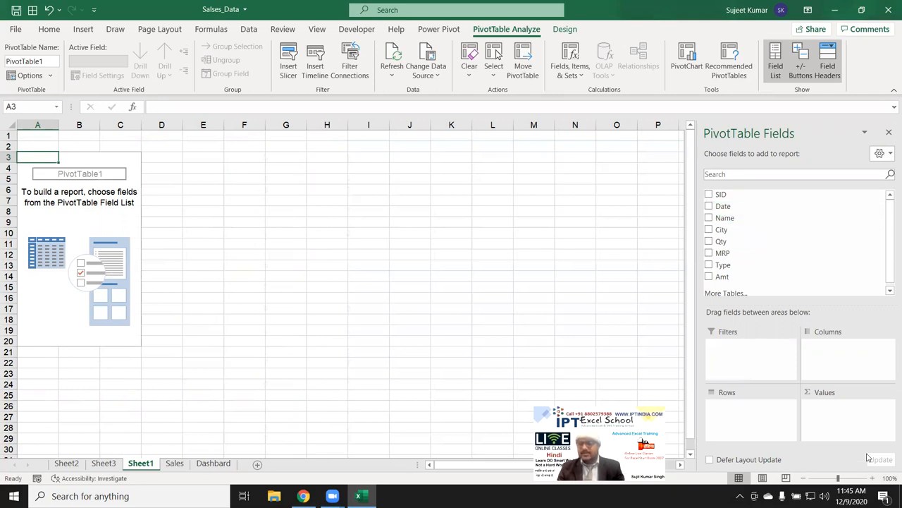
{"action": "mouse_move", "coordinate": [770, 402]}
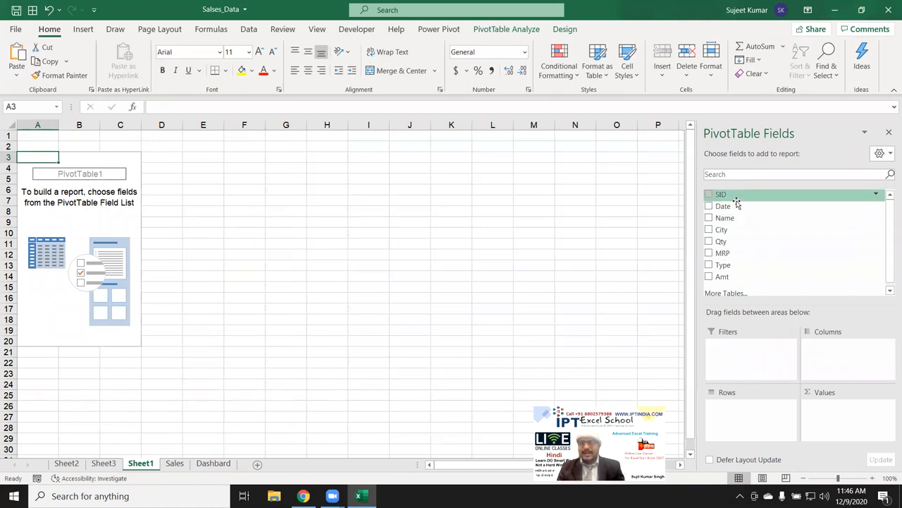
{"action": "mouse_move", "coordinate": [726, 206]}
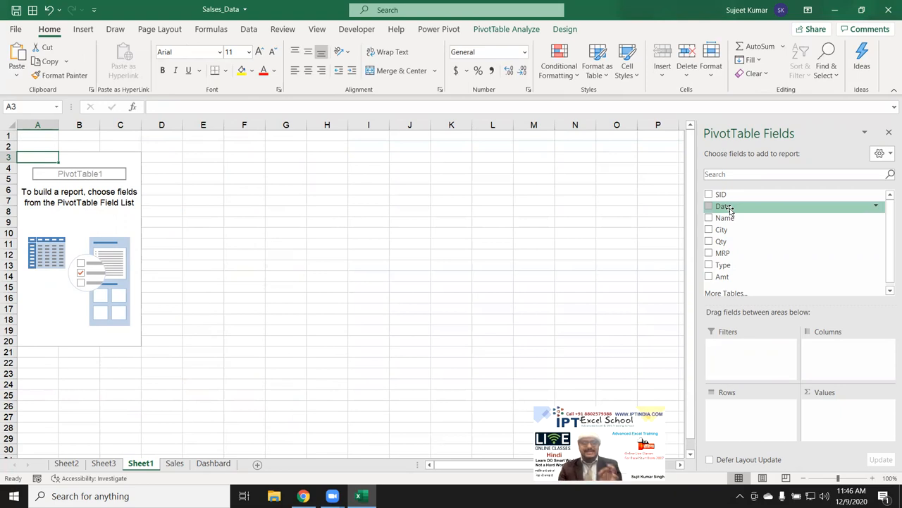
{"action": "mouse_move", "coordinate": [726, 217]}
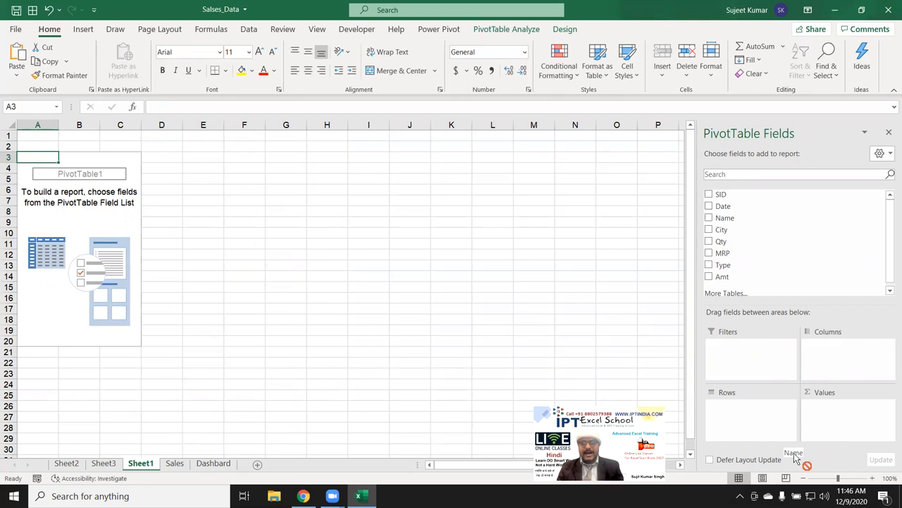
{"action": "left_click", "coordinate": [709, 217]}
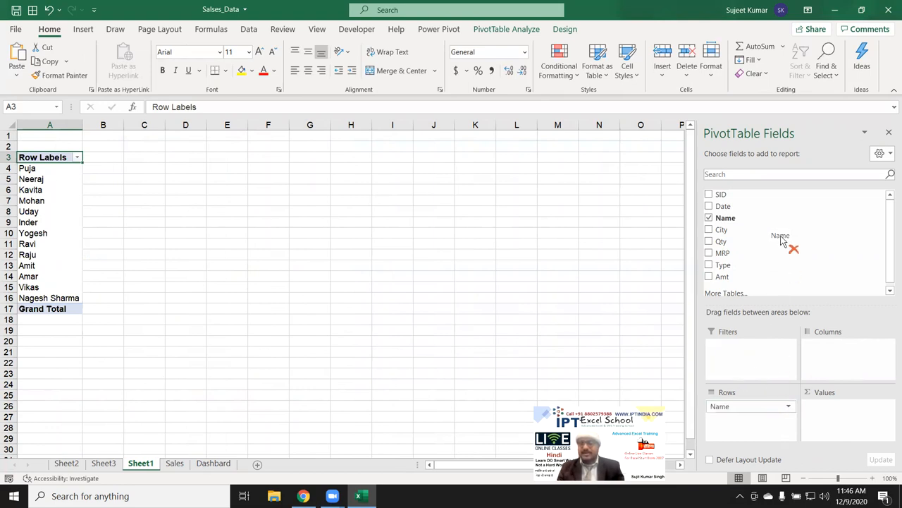
{"action": "left_click", "coordinate": [710, 217]}
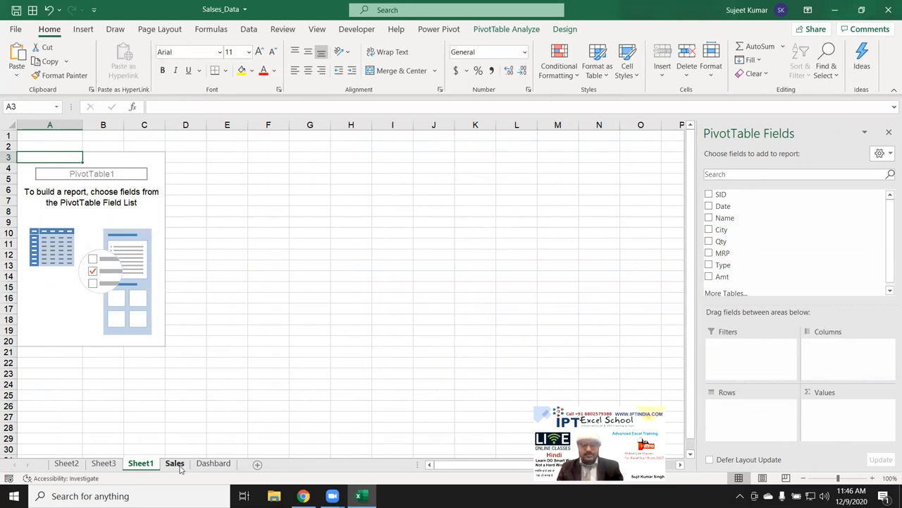
Look over the Sales sheet columns such as Qty, then return to PivotTable1
{"action": "left_click", "coordinate": [310, 318]}
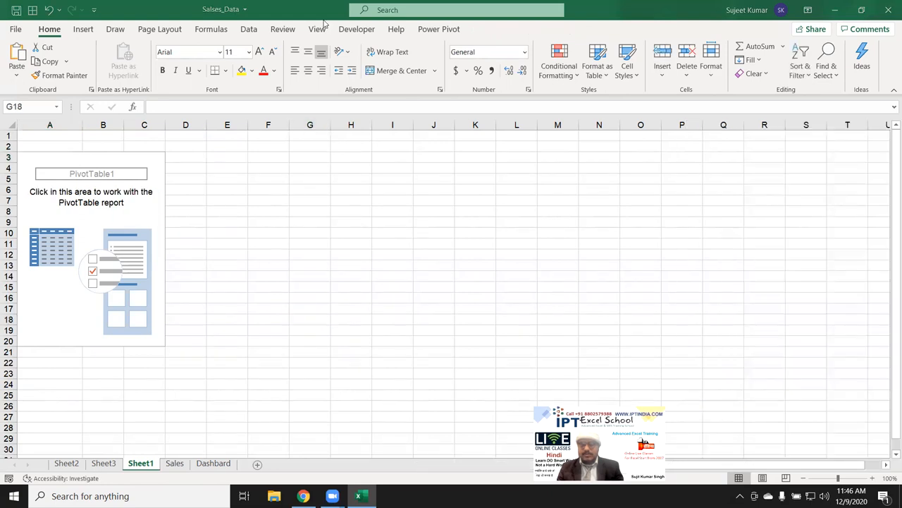
{"action": "mouse_move", "coordinate": [307, 116]}
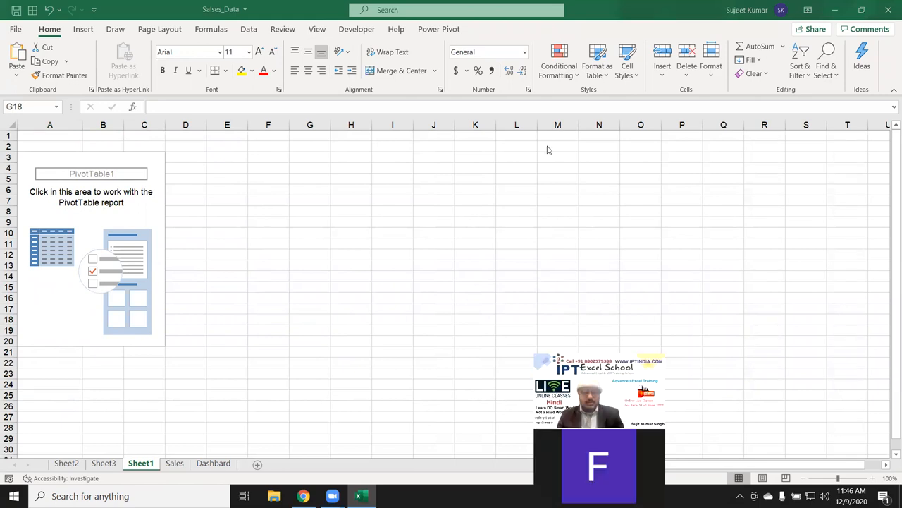
{"action": "left_click", "coordinate": [310, 320]}
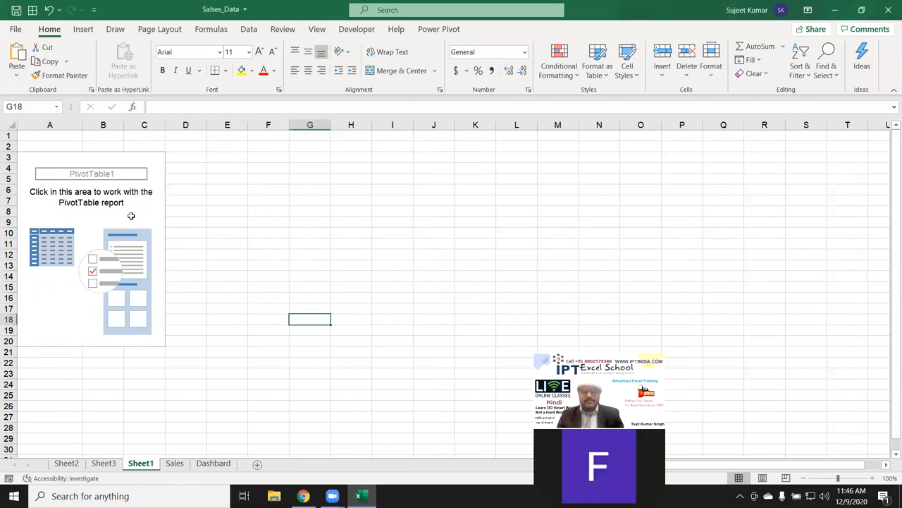
{"action": "left_click", "coordinate": [144, 211]}
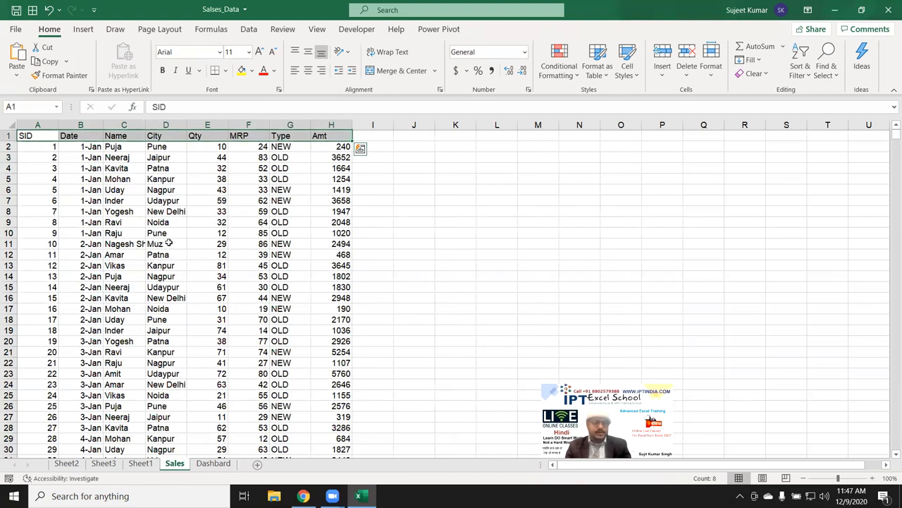
{"action": "left_click", "coordinate": [123, 211]}
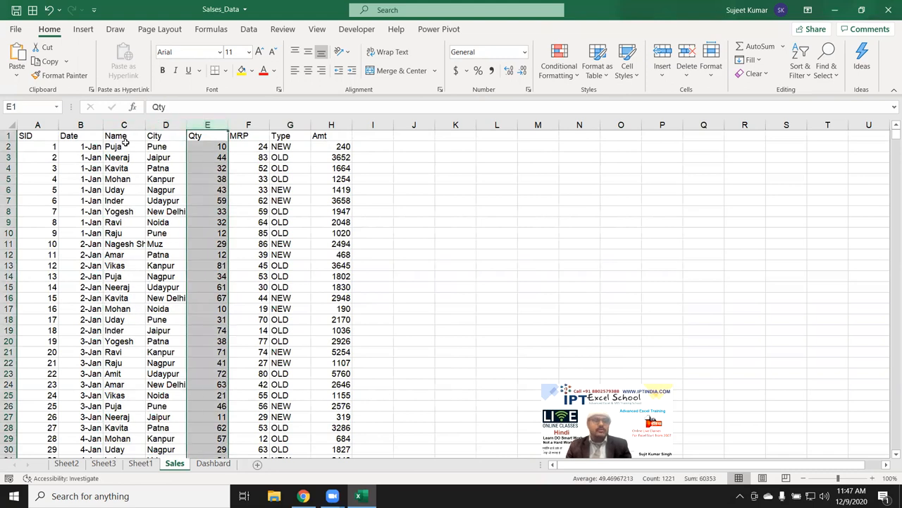
{"action": "left_click_drag", "start_coordinate": [208, 146], "coordinate": [208, 157]}
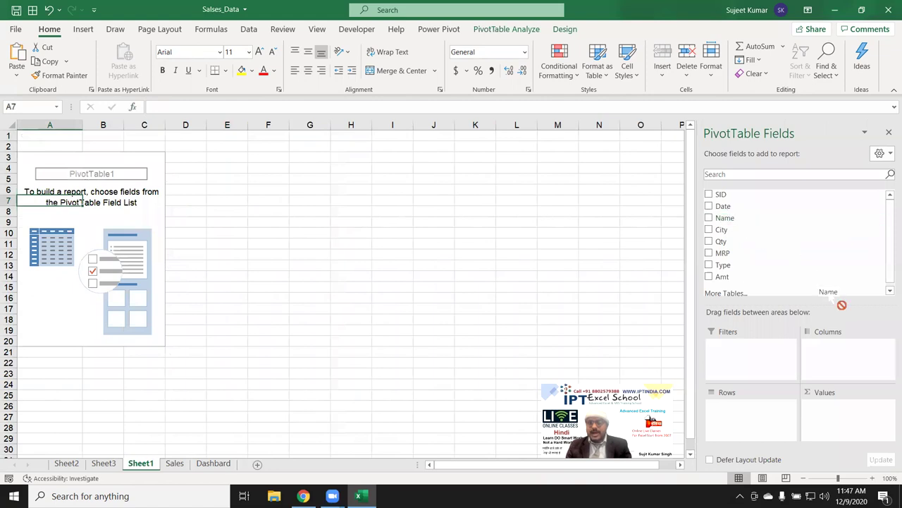
{"action": "left_click", "coordinate": [709, 217]}
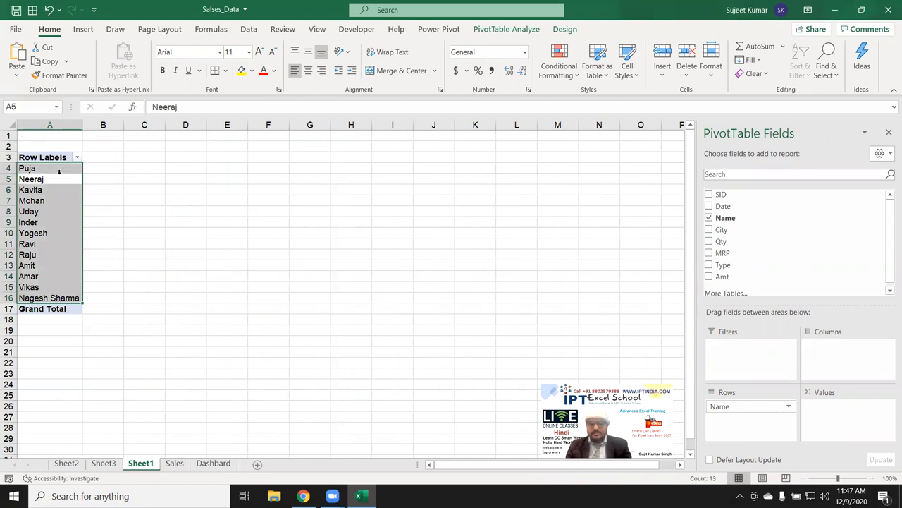
{"action": "mouse_move", "coordinate": [174, 463]}
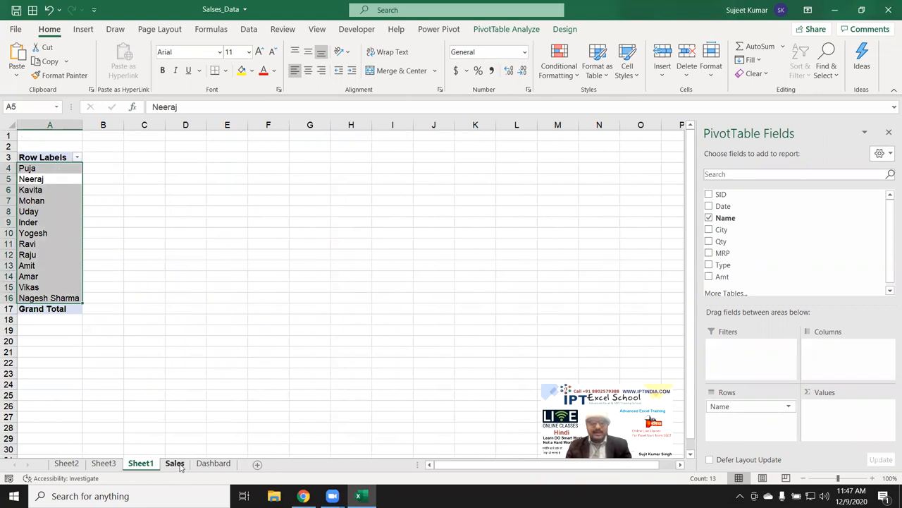
{"action": "left_click", "coordinate": [174, 463]}
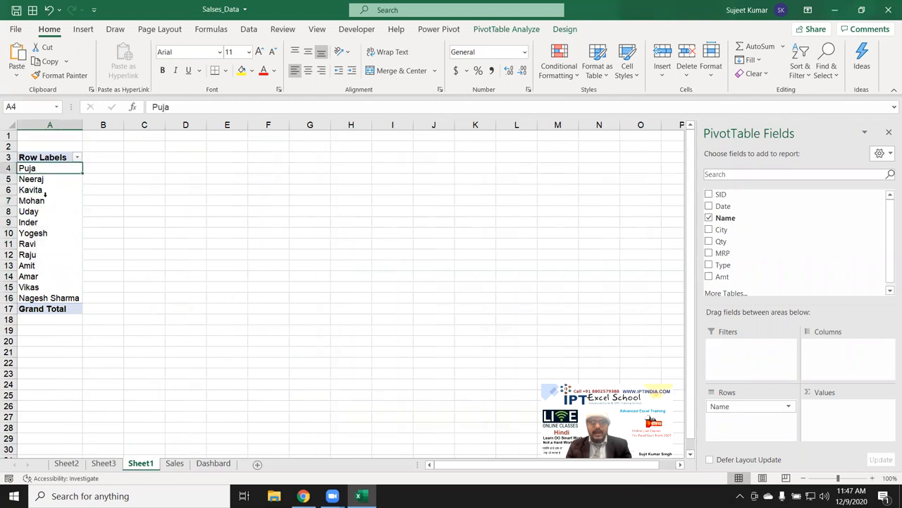
{"action": "left_click", "coordinate": [50, 243]}
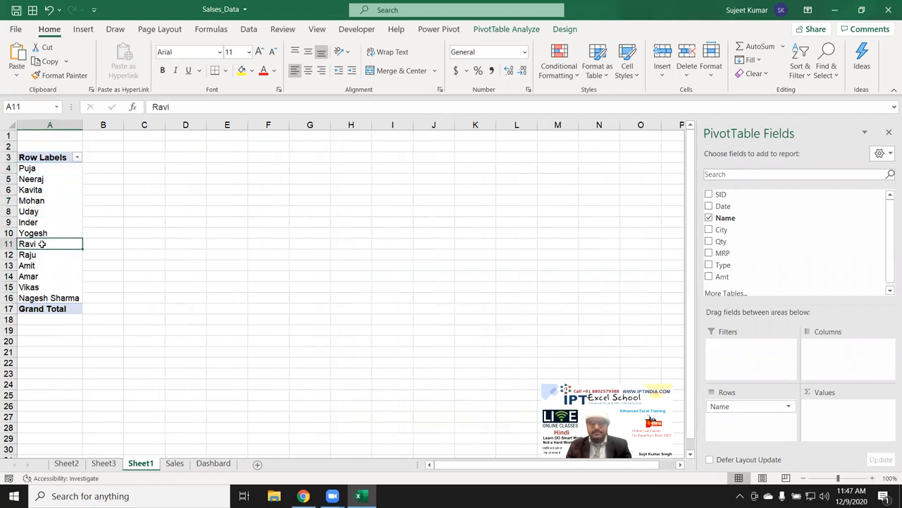
{"action": "mouse_move", "coordinate": [31, 243]}
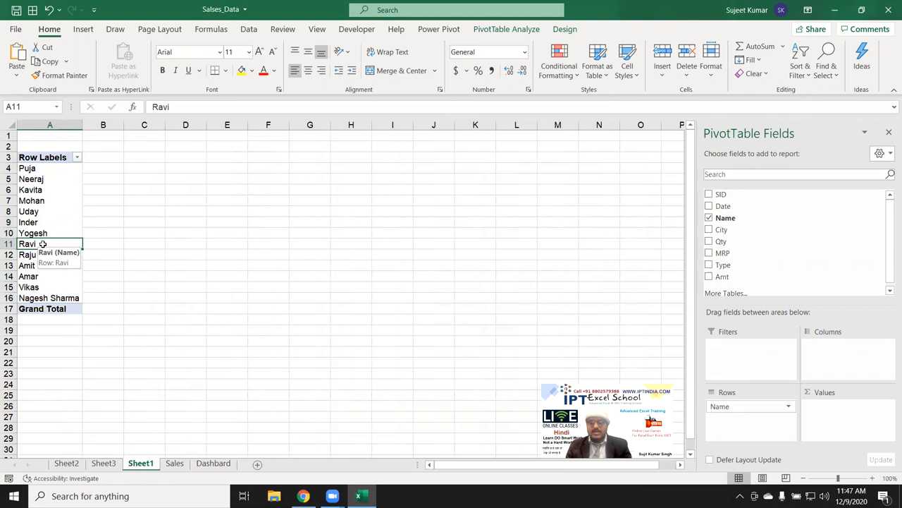
{"action": "mouse_move", "coordinate": [64, 234]}
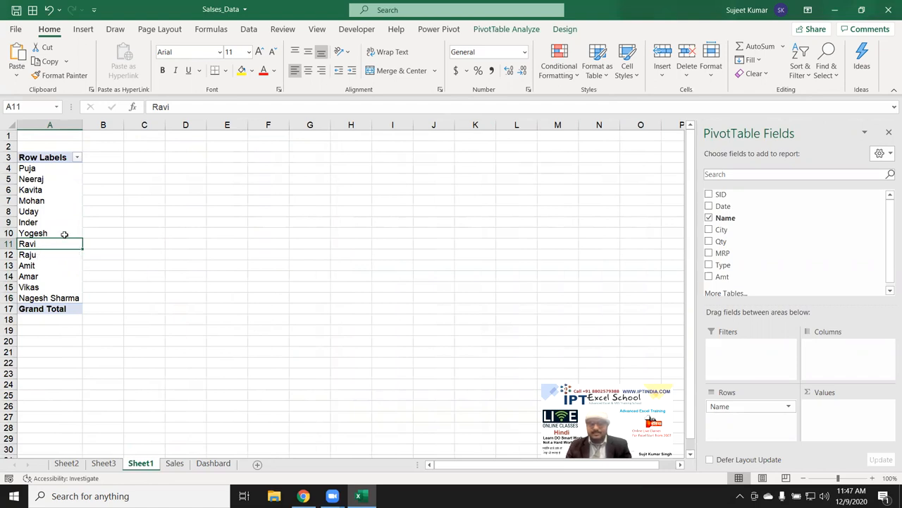
{"action": "left_click", "coordinate": [28, 222]}
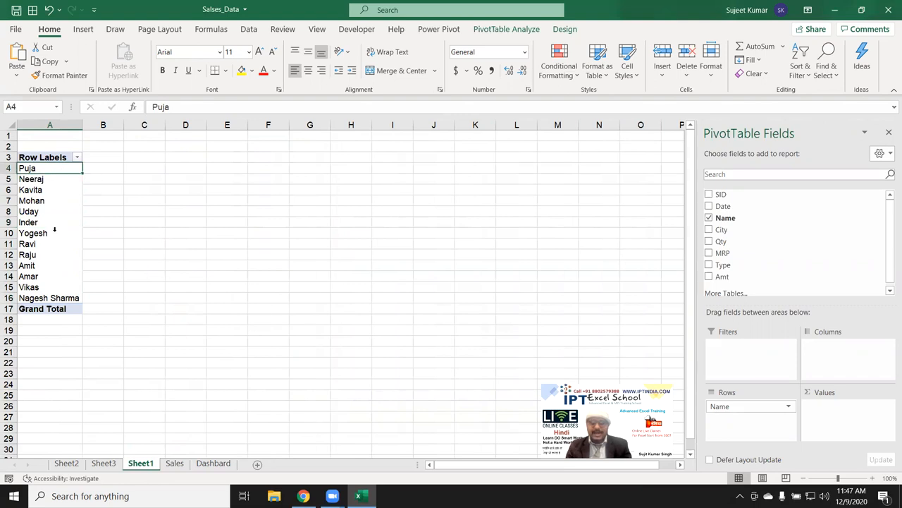
{"action": "mouse_move", "coordinate": [33, 232]}
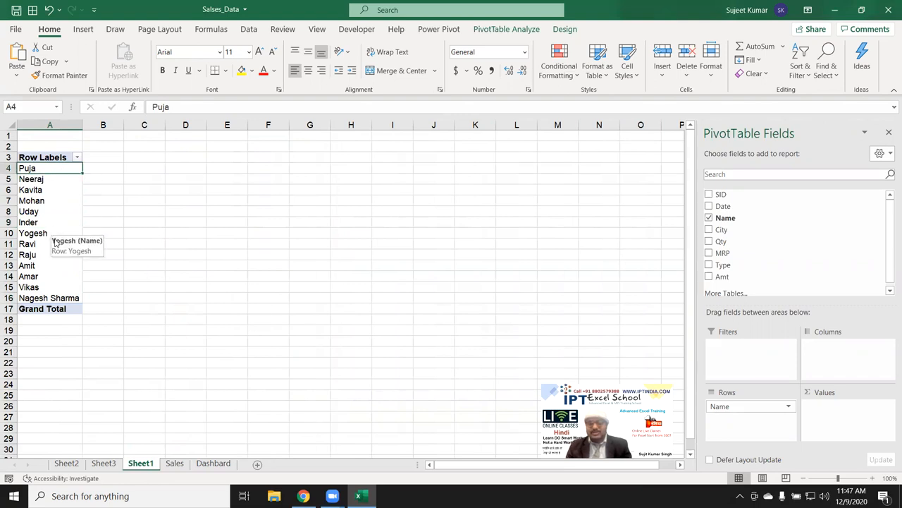
{"action": "mouse_move", "coordinate": [55, 236]}
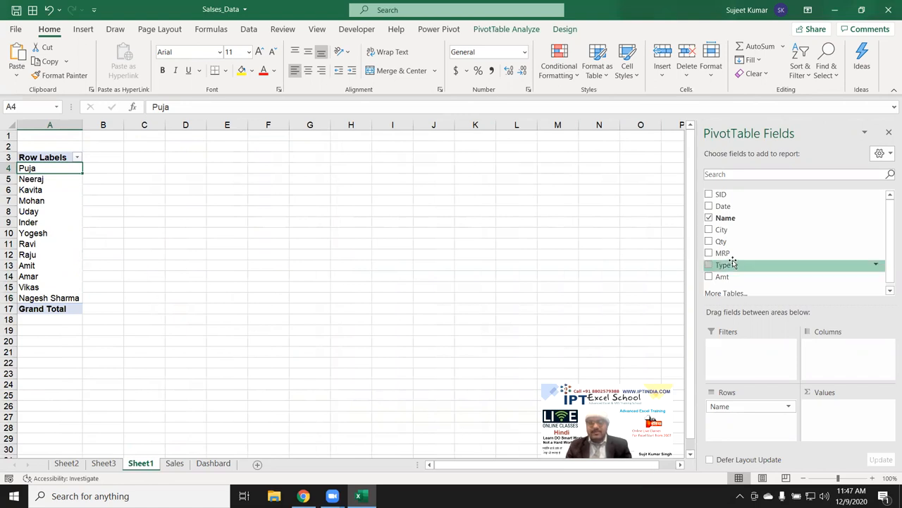
{"action": "mouse_move", "coordinate": [723, 253]}
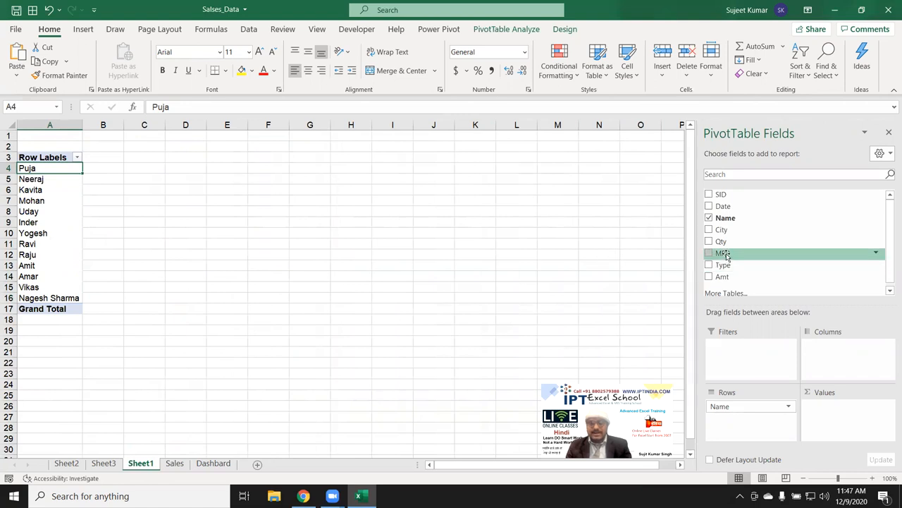
Tick Qty to add a Sum of Qty column with a Grand Total of 60353
{"action": "left_click", "coordinate": [709, 241]}
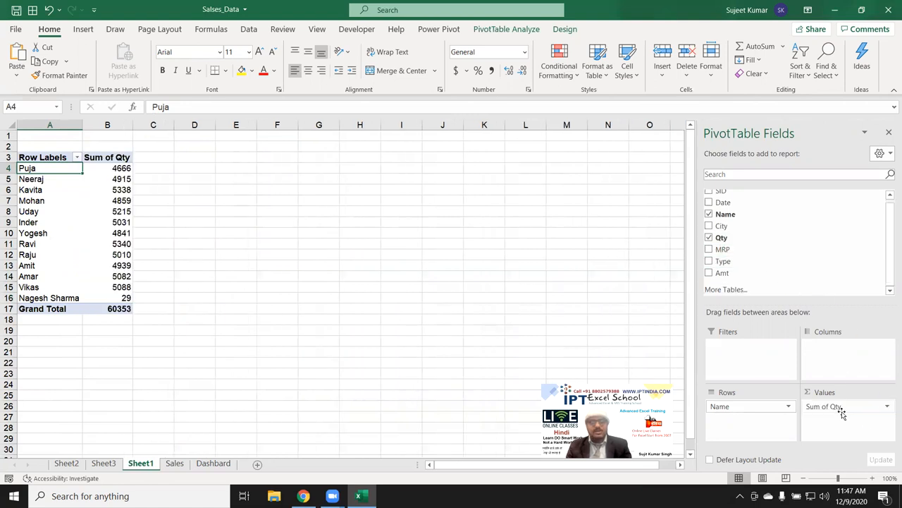
{"action": "mouse_move", "coordinate": [690, 218]}
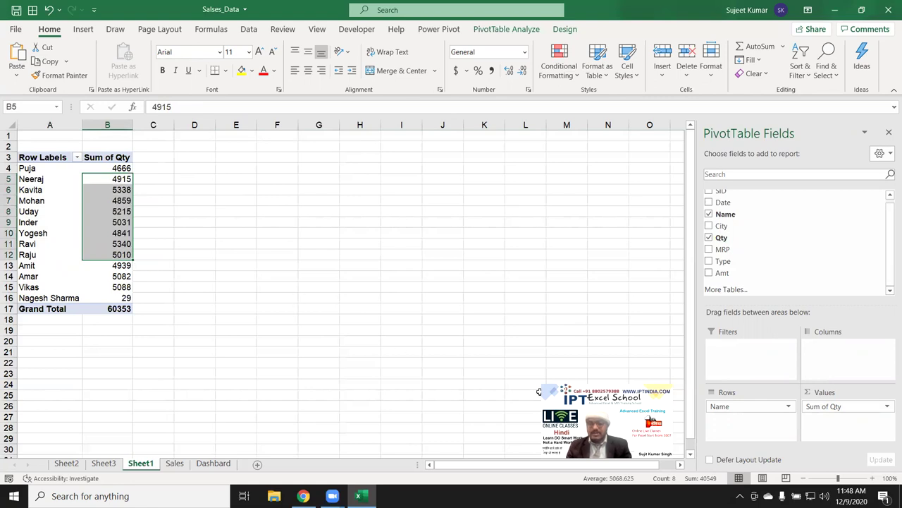
{"action": "mouse_move", "coordinate": [107, 190]}
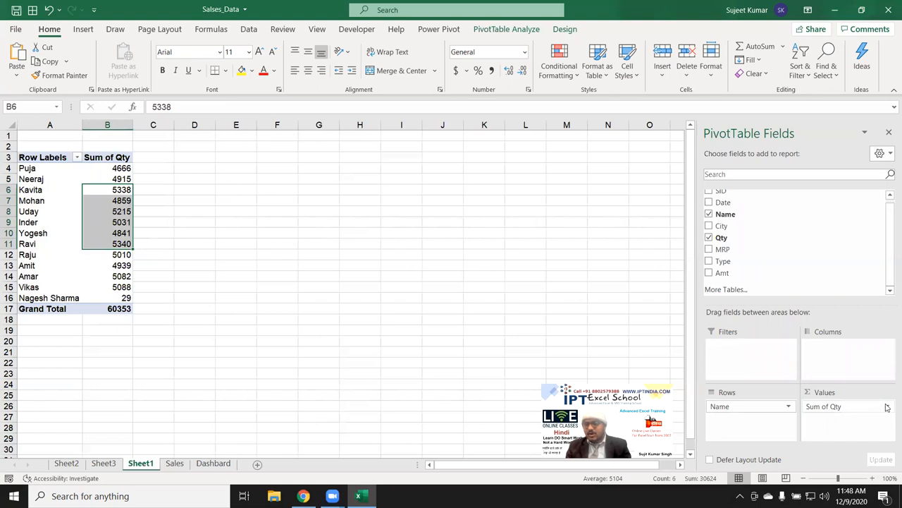
{"action": "left_click", "coordinate": [888, 406]}
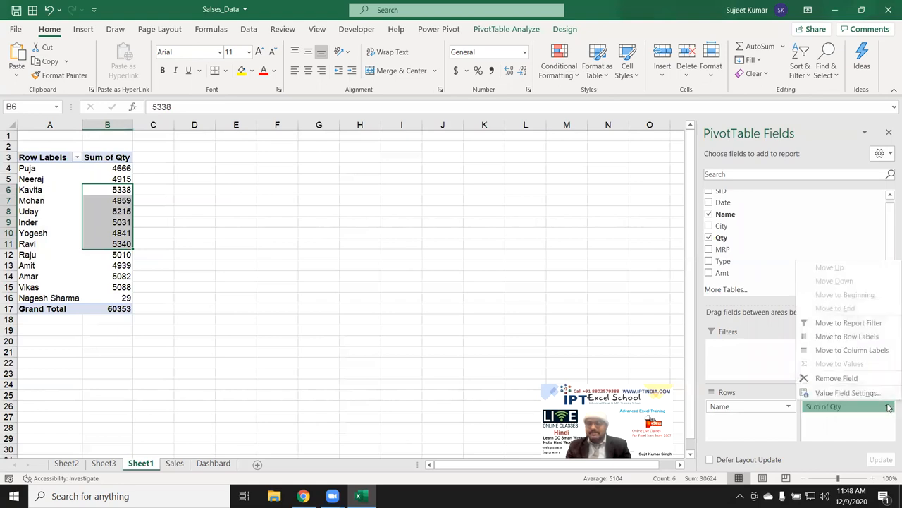
{"action": "mouse_move", "coordinate": [846, 393]}
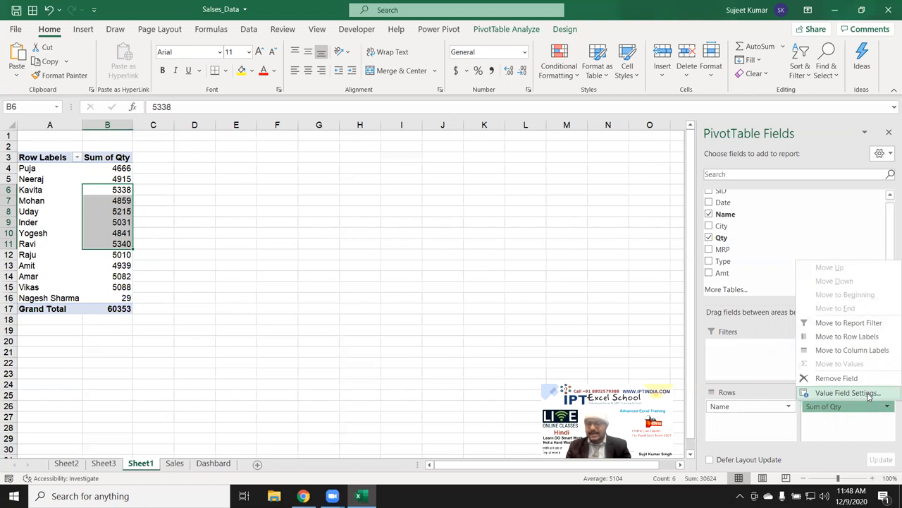
{"action": "left_click", "coordinate": [846, 392]}
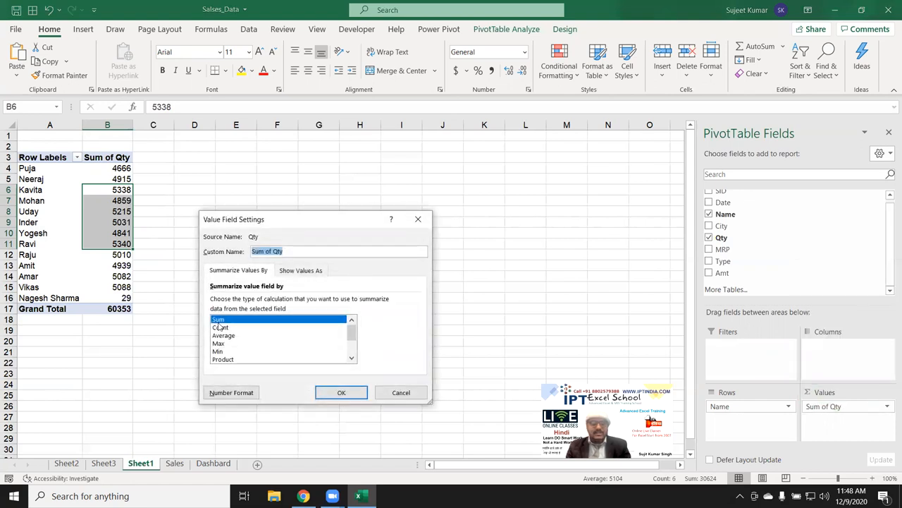
{"action": "left_click", "coordinate": [223, 335]}
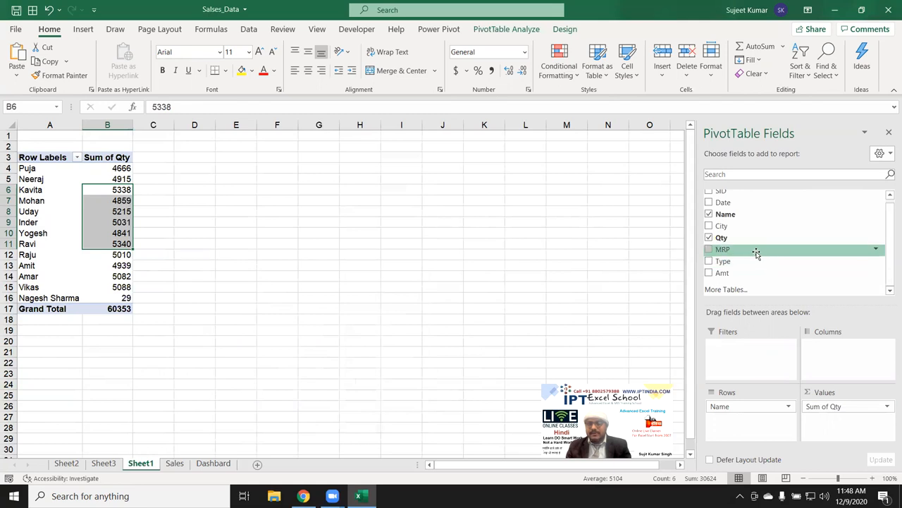
Add MRP to Values and change it from Sum to Average, overall 50.34672131
{"action": "left_click", "coordinate": [709, 248]}
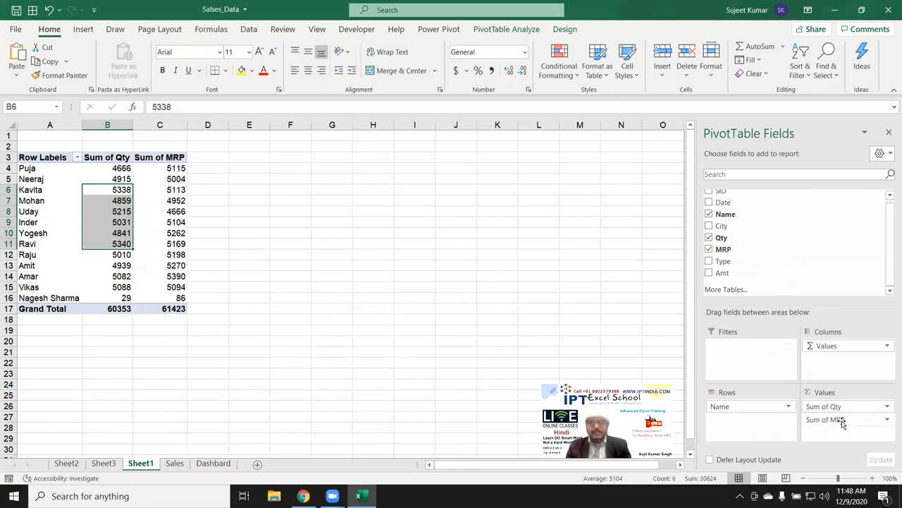
{"action": "left_click", "coordinate": [887, 420]}
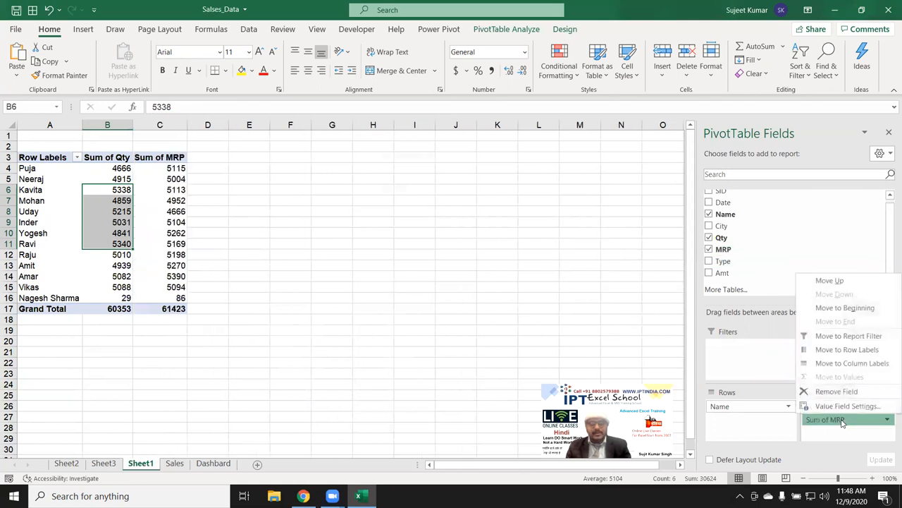
{"action": "mouse_move", "coordinate": [846, 406]}
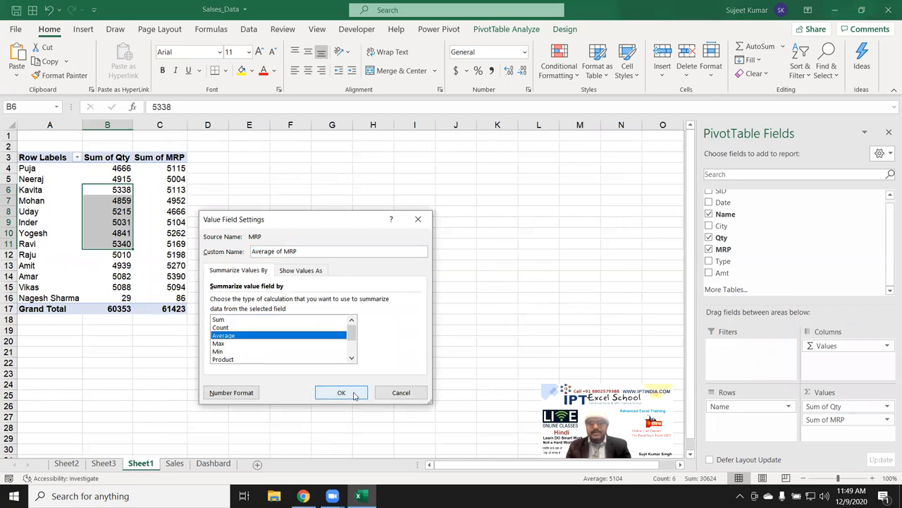
{"action": "left_click", "coordinate": [341, 392]}
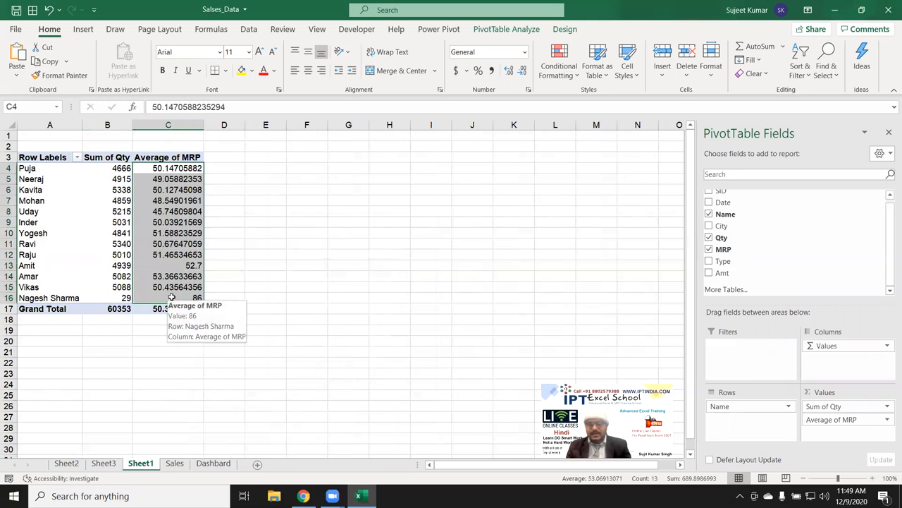
{"action": "left_click", "coordinate": [107, 222]}
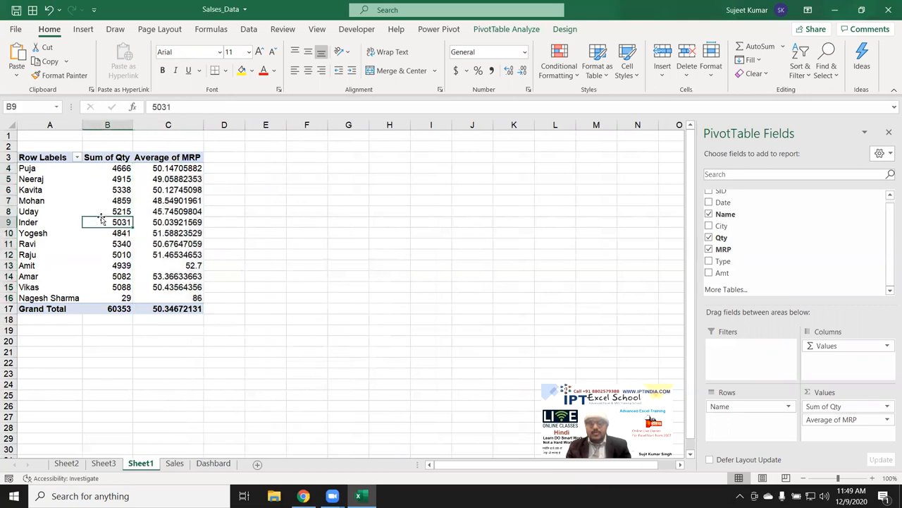
{"action": "mouse_move", "coordinate": [98, 201]}
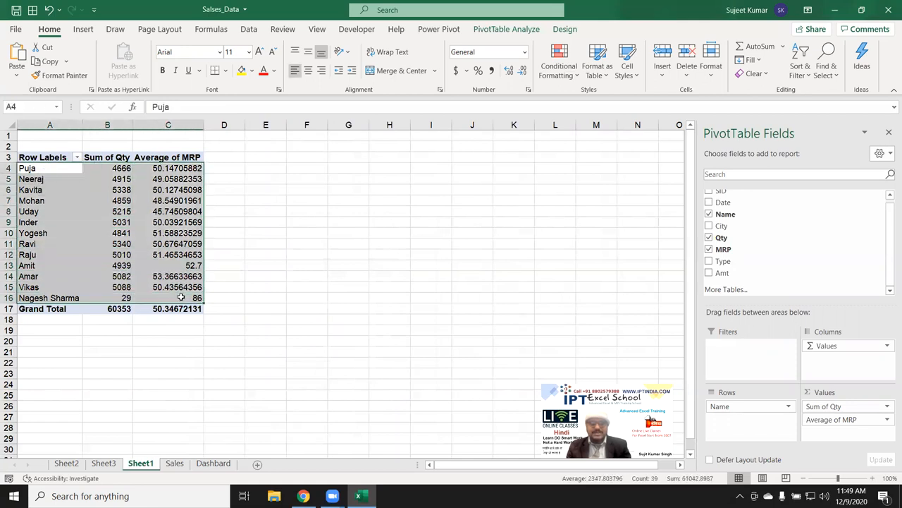
{"action": "mouse_move", "coordinate": [178, 287]}
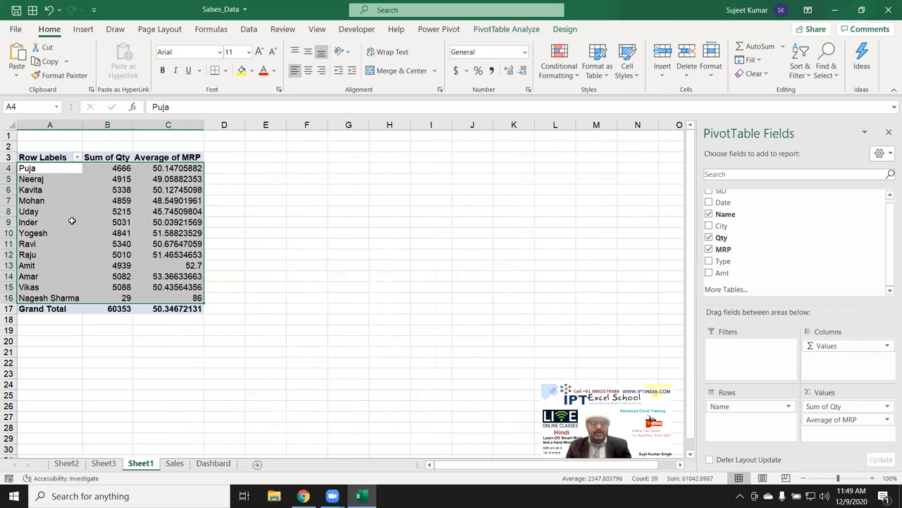
Retitle the pivot headers Name, Total Qty and Avg MRP, then try dragging value cells
{"action": "left_click", "coordinate": [28, 222]}
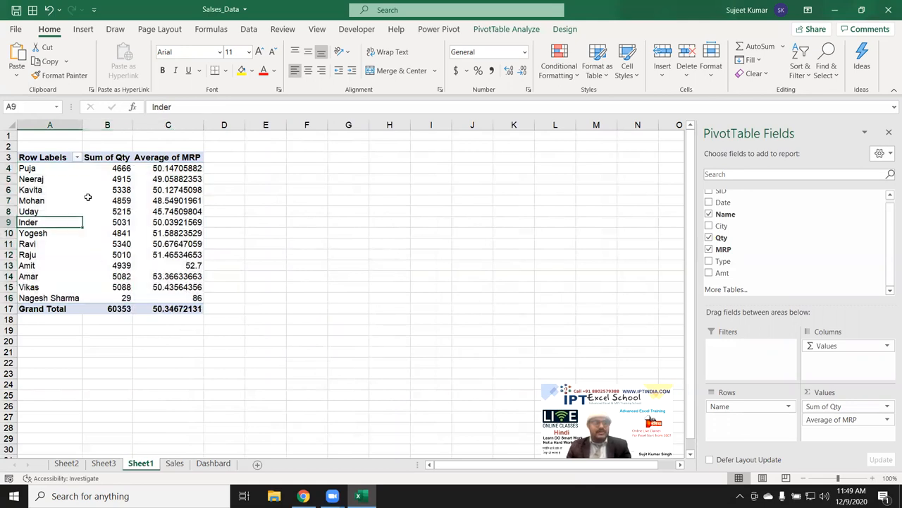
{"action": "left_click", "coordinate": [50, 157]}
{"action": "type", "text": "Name"}
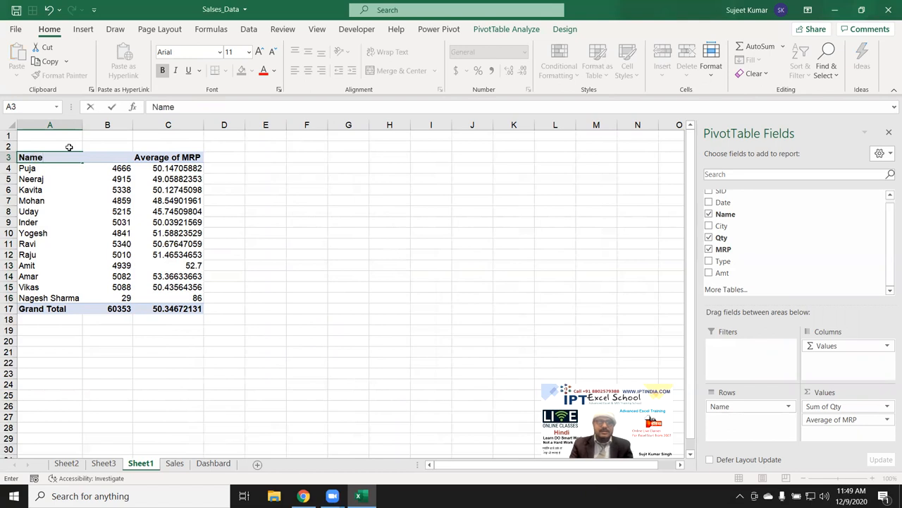
{"action": "left_click", "coordinate": [107, 157]}
{"action": "type", "text": "Total Qty"}
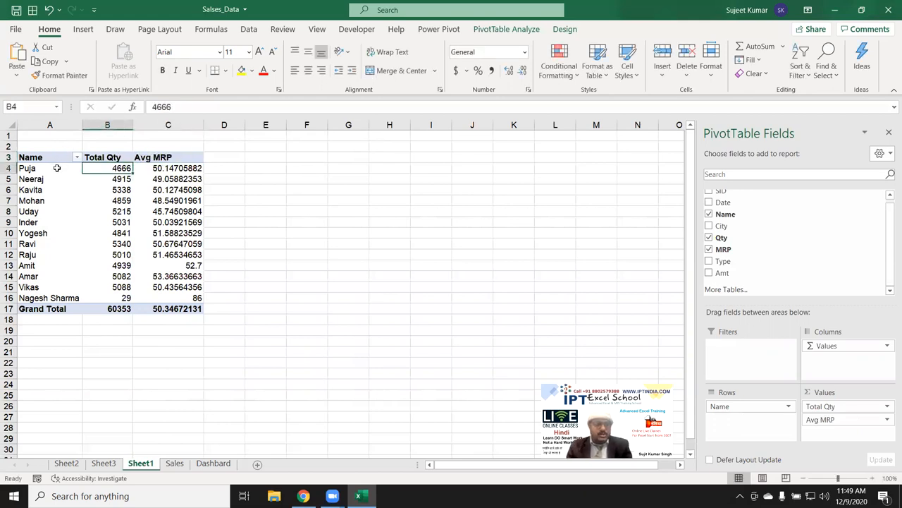
{"action": "left_click_drag", "start_coordinate": [49, 167], "coordinate": [49, 275]}
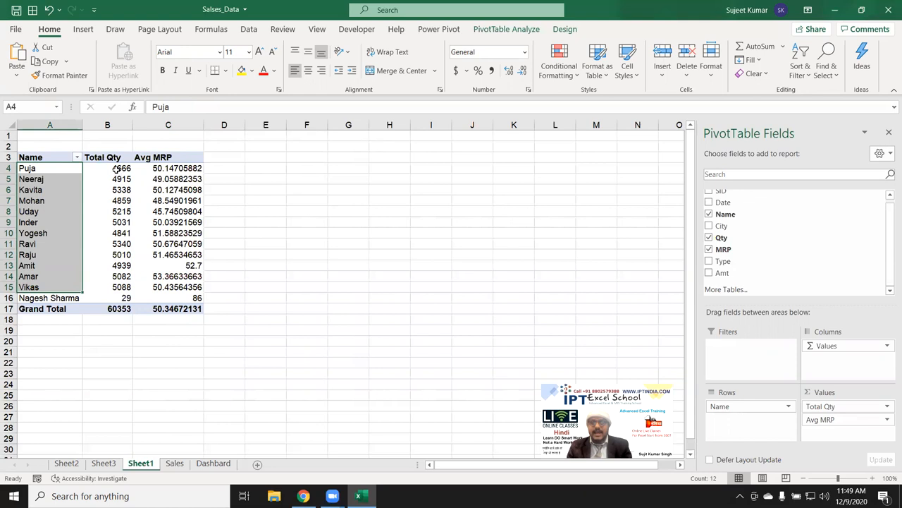
{"action": "left_click_drag", "start_coordinate": [107, 168], "coordinate": [168, 298]}
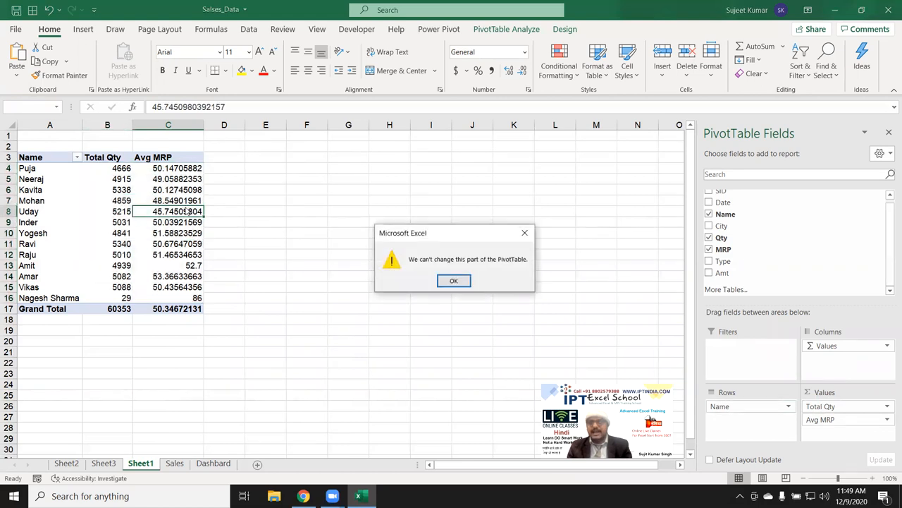
{"action": "mouse_move", "coordinate": [381, 316]}
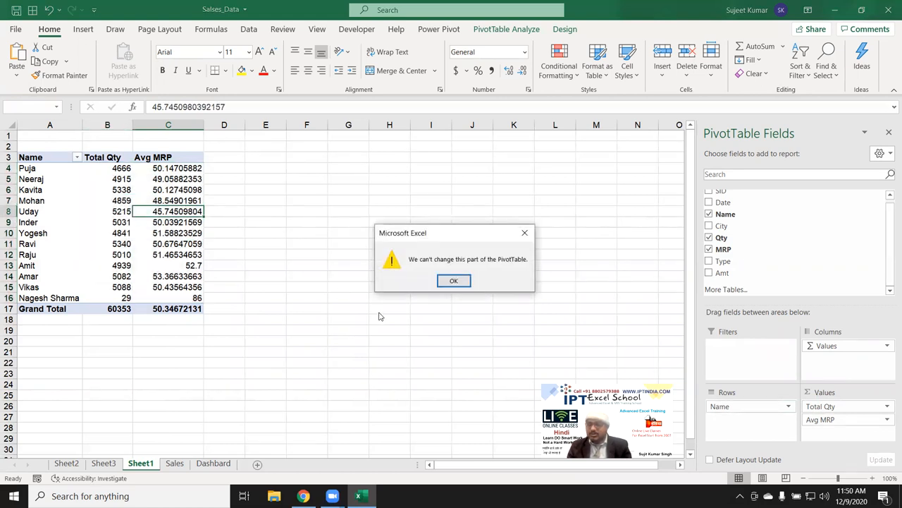
Close the 'We can't change this part of the PivotTable' message
{"action": "left_click", "coordinate": [453, 280]}
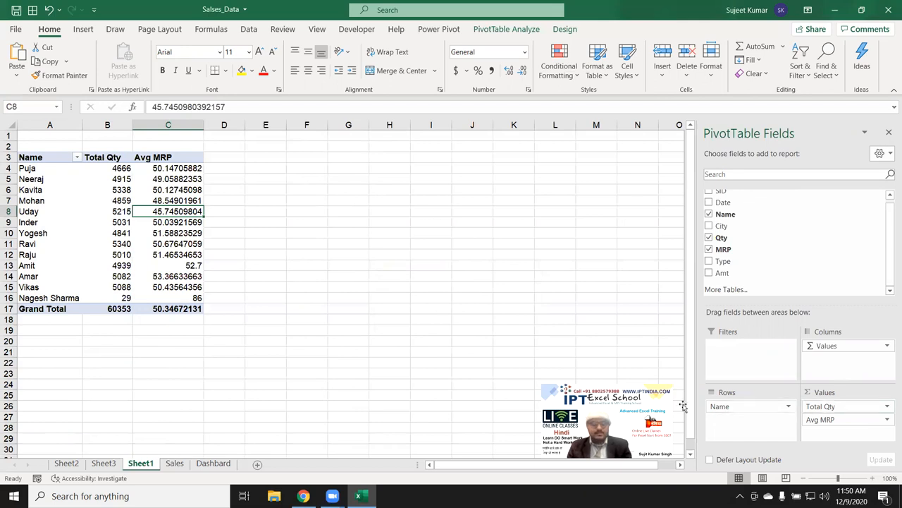
{"action": "left_click", "coordinate": [168, 189]}
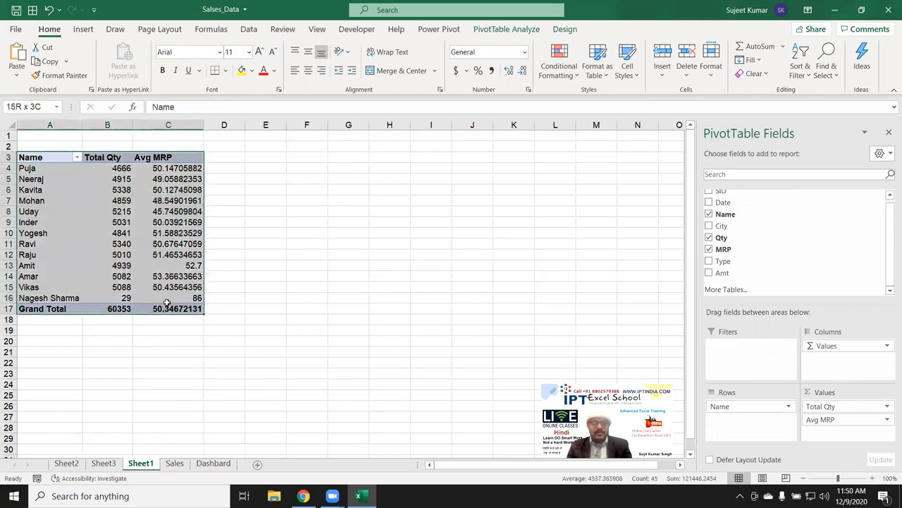
Apply All Borders to the pivot table and cut Avg MRP values to two decimals
{"action": "left_click", "coordinate": [50, 158]}
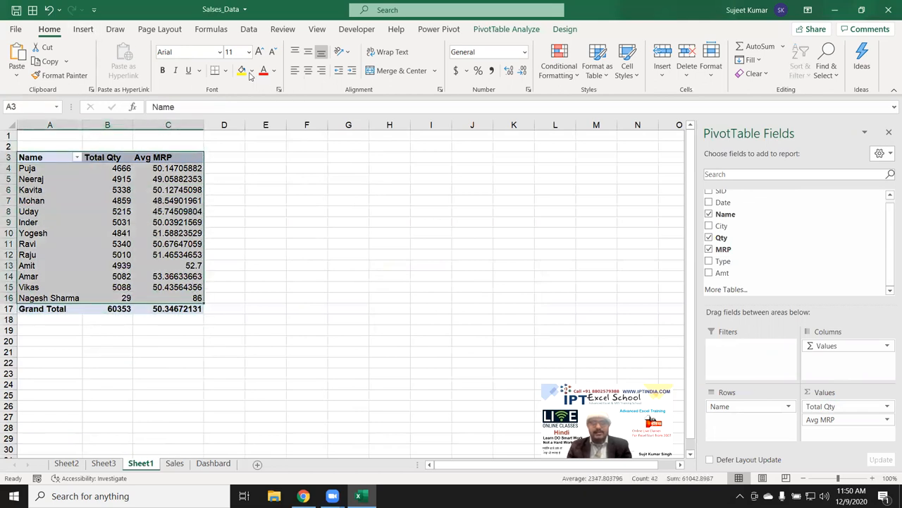
{"action": "left_click", "coordinate": [252, 71]}
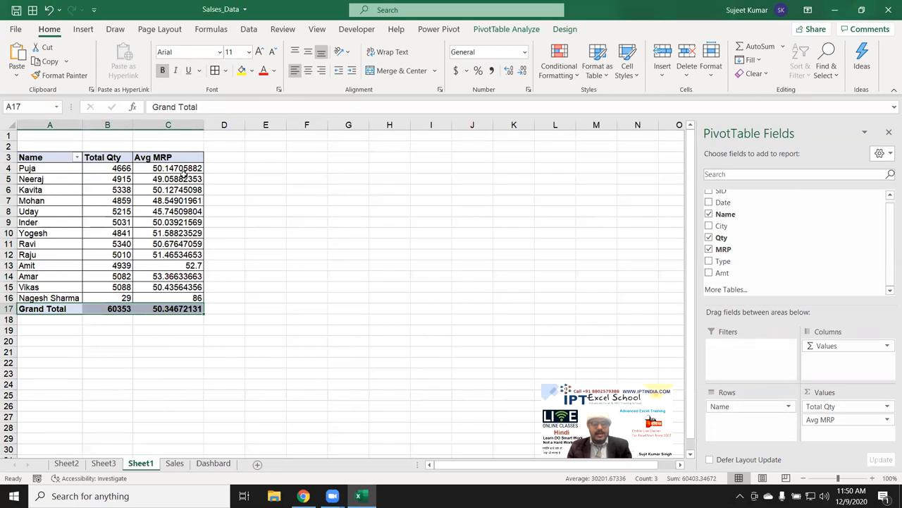
{"action": "left_click_drag", "start_coordinate": [167, 168], "coordinate": [168, 200]}
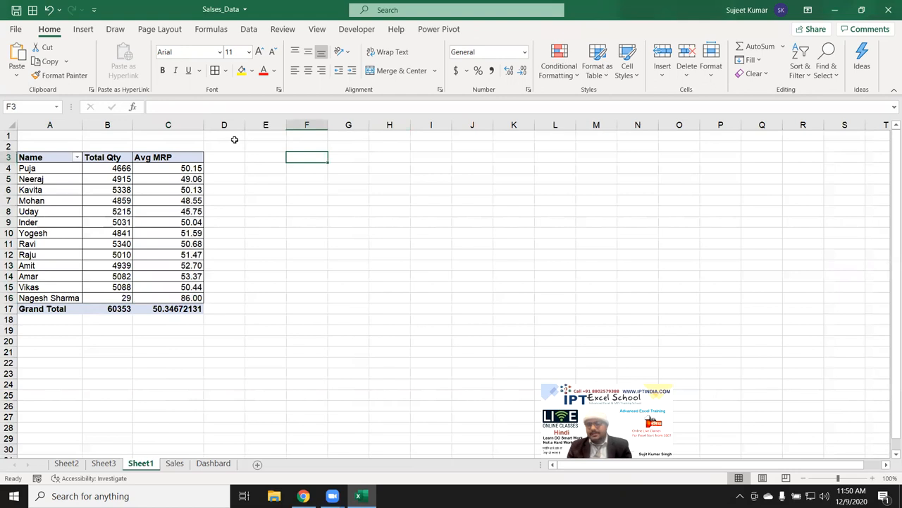
{"action": "left_click", "coordinate": [107, 210]}
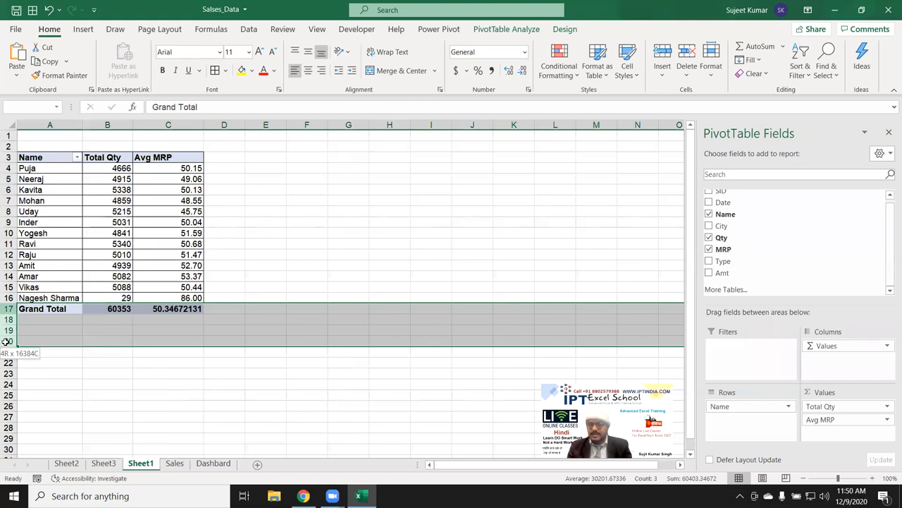
Change Inder's Qty in the Sales data and refresh the pivot so he totals 5032
{"action": "right_click", "coordinate": [26, 255]}
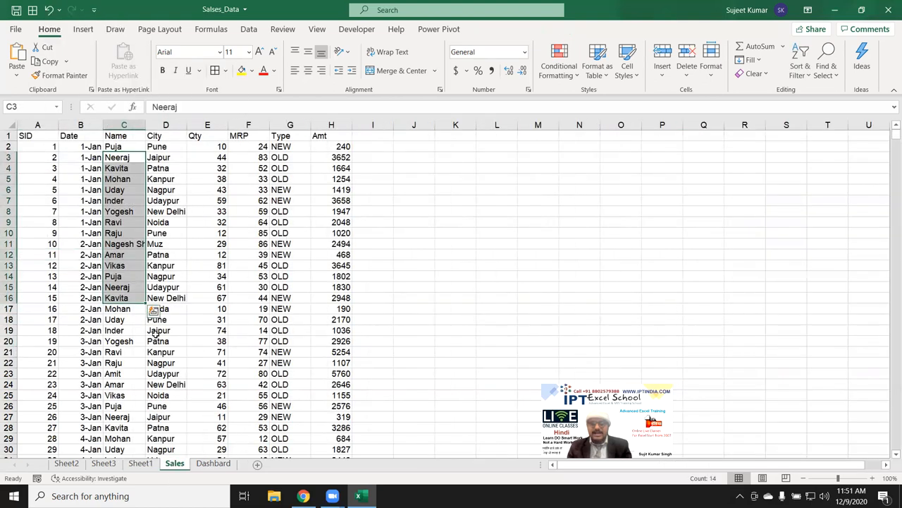
{"action": "left_click_drag", "start_coordinate": [81, 200], "coordinate": [373, 308]}
{"action": "type", "text": "6"}
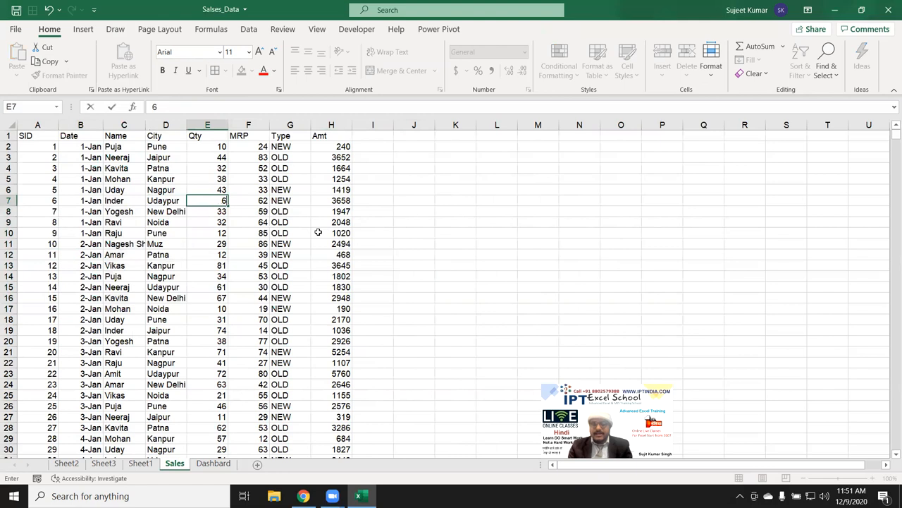
{"action": "key", "text": "Return"}
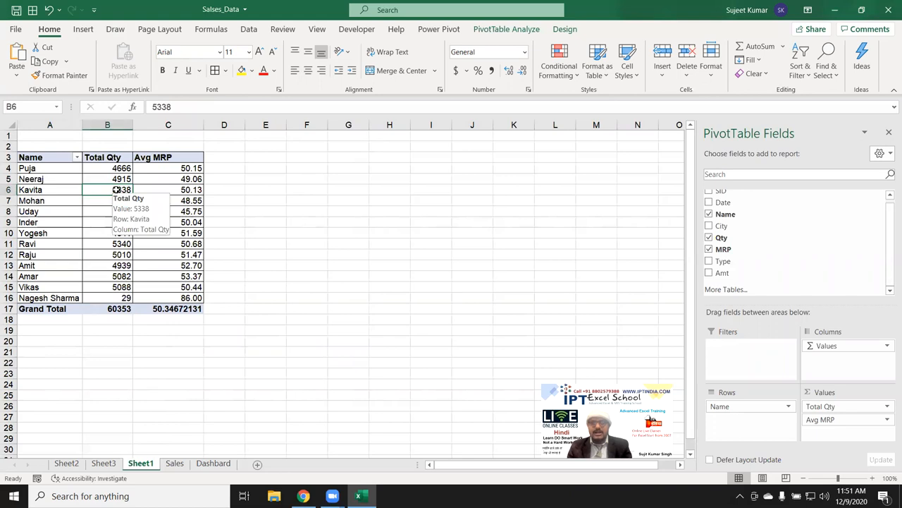
{"action": "right_click", "coordinate": [107, 190]}
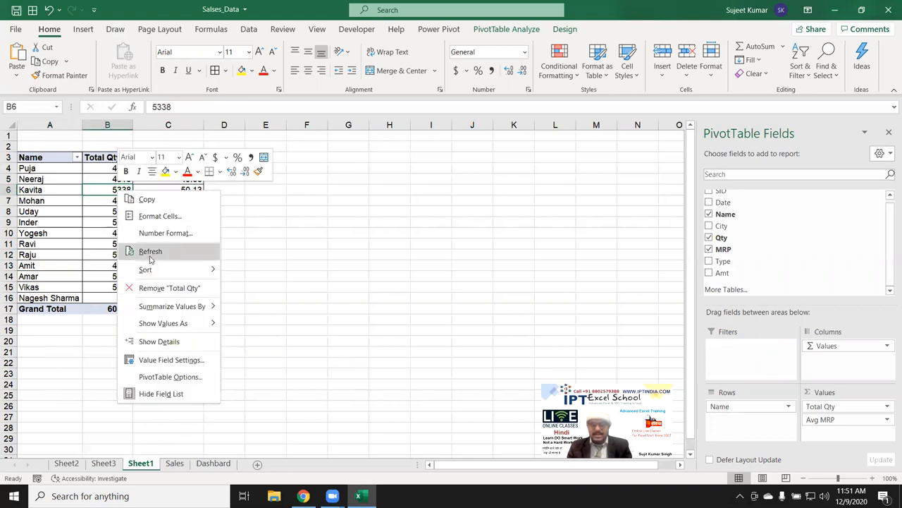
{"action": "left_click", "coordinate": [151, 251]}
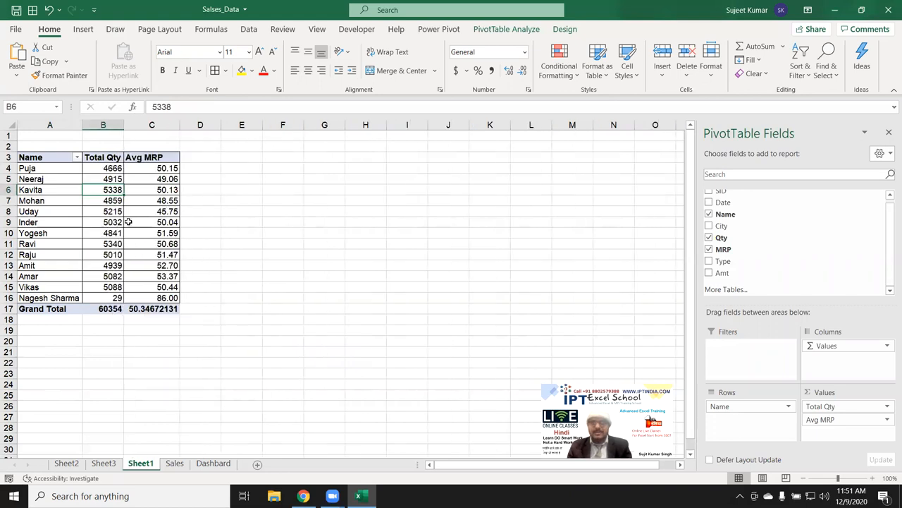
{"action": "left_click", "coordinate": [153, 309]}
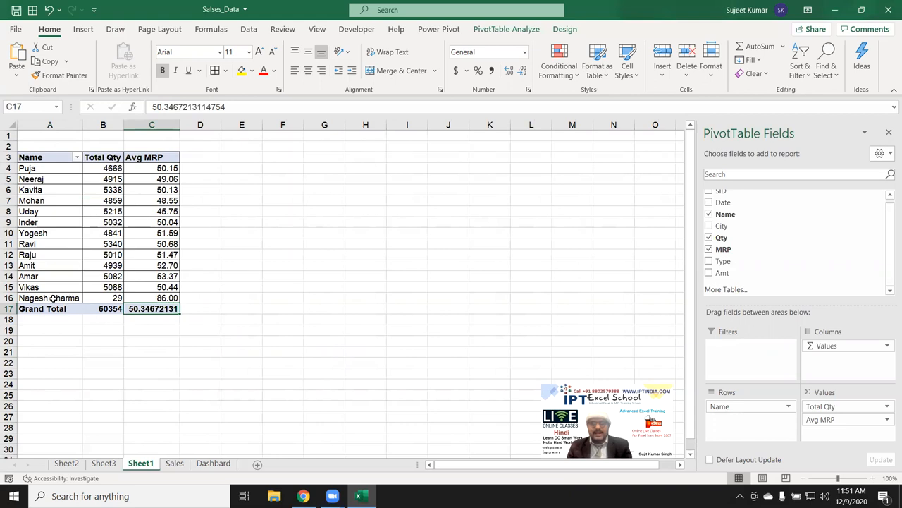
{"action": "mouse_move", "coordinate": [49, 297]}
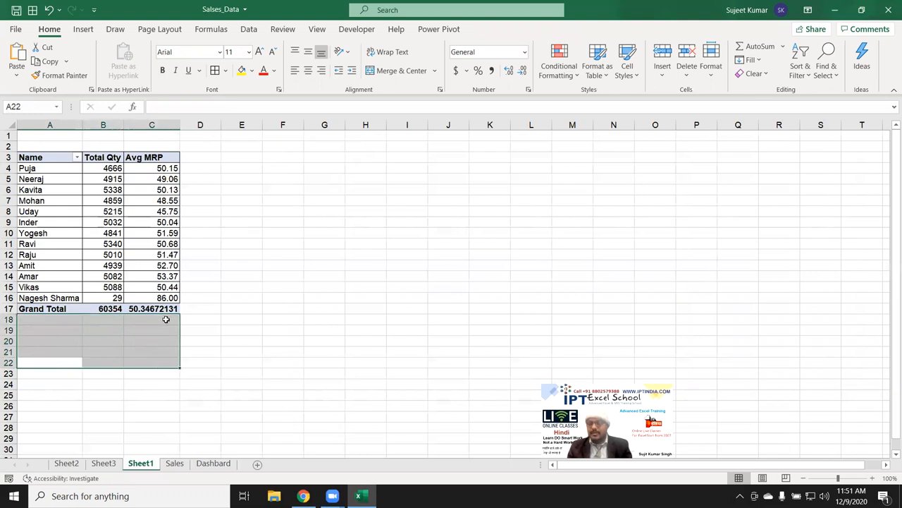
{"action": "left_click", "coordinate": [28, 254]}
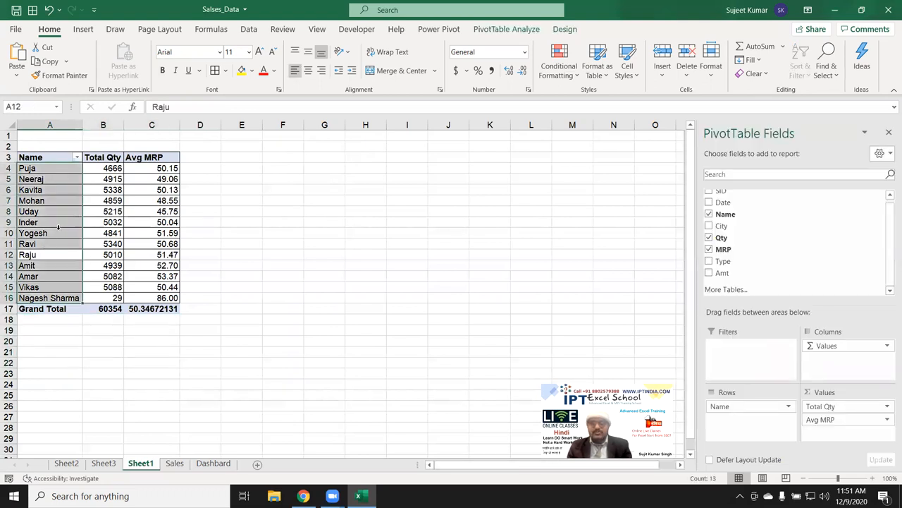
{"action": "mouse_move", "coordinate": [33, 232]}
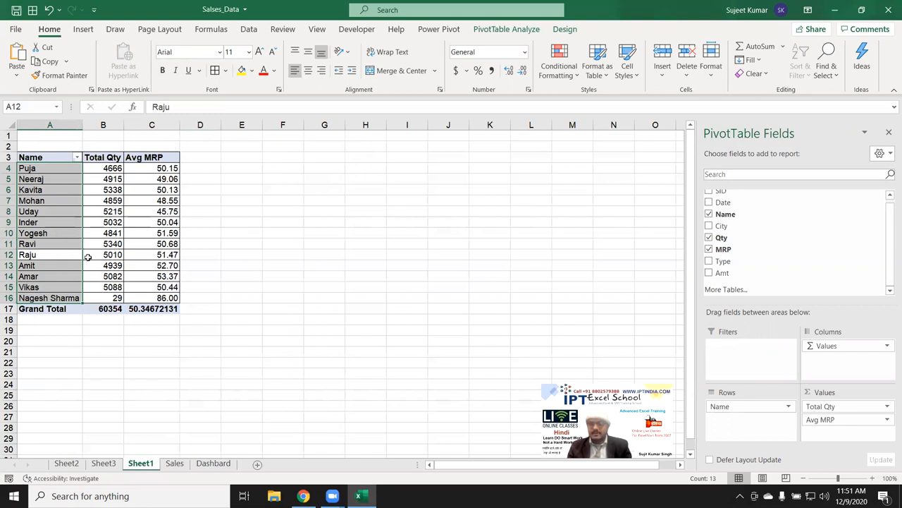
{"action": "left_click", "coordinate": [103, 265]}
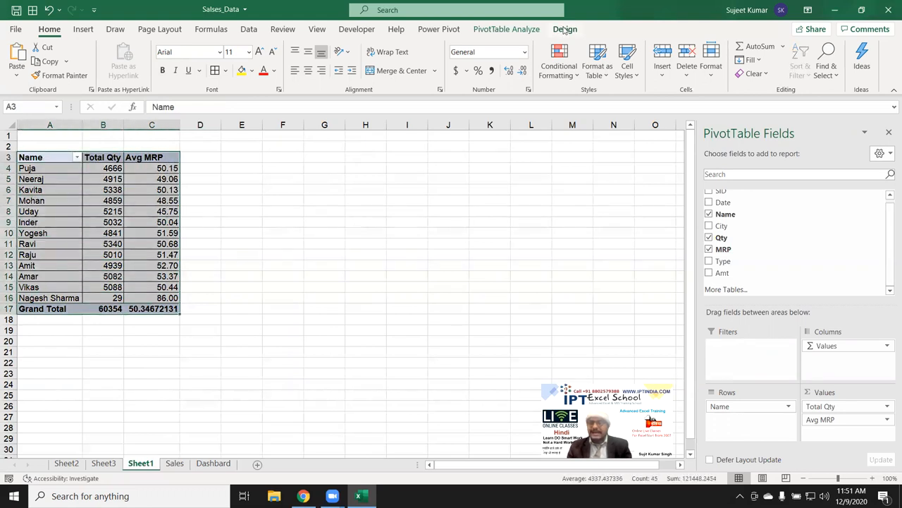
Apply a dark blue PivotTable style with black header and Grand Total rows
{"action": "left_click", "coordinate": [565, 29]}
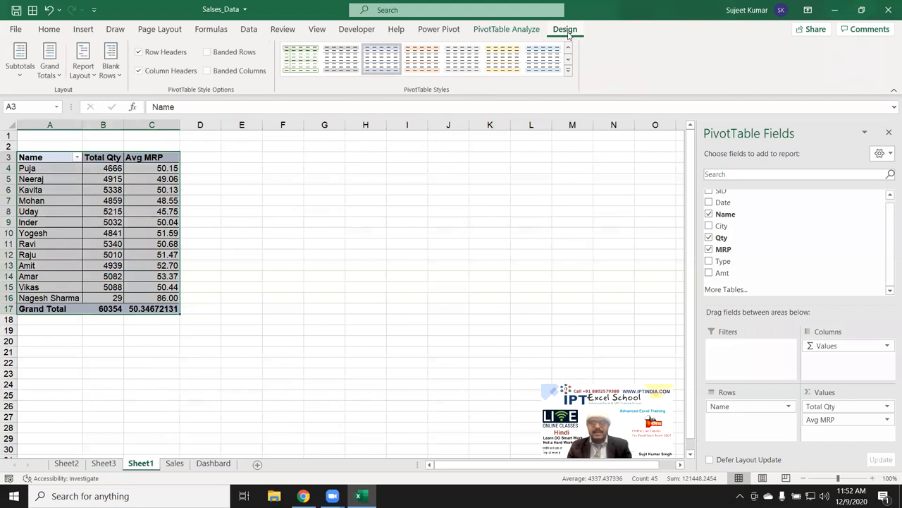
{"action": "left_click", "coordinate": [152, 211]}
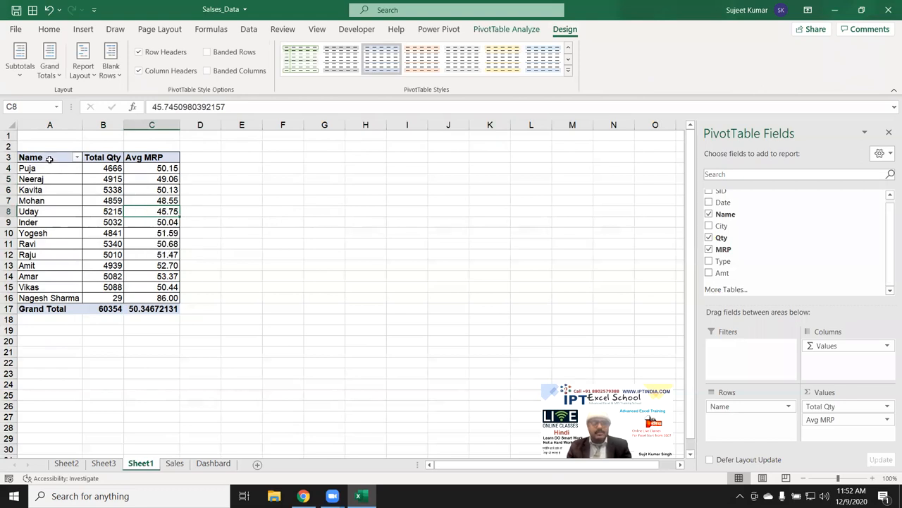
{"action": "left_click", "coordinate": [49, 157]}
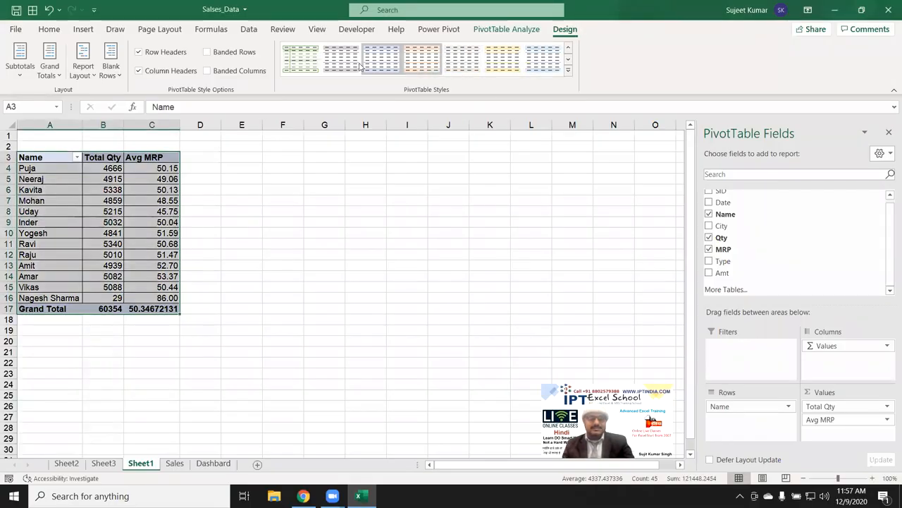
{"action": "left_click", "coordinate": [569, 69]}
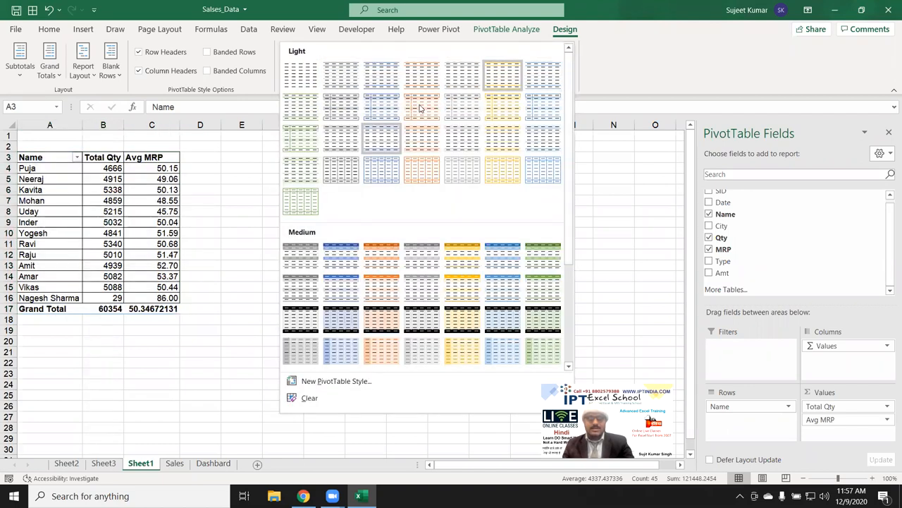
{"action": "scroll", "scroll_direction": "down", "scroll_amount": 3}
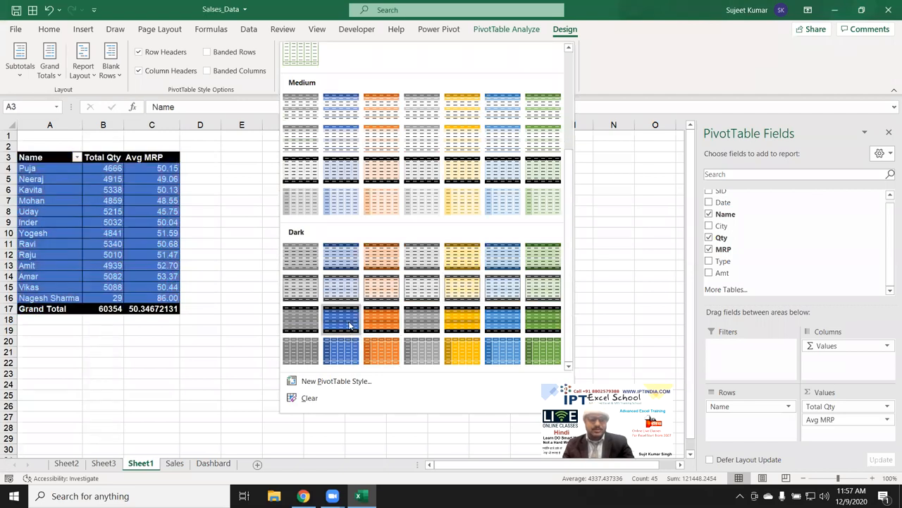
{"action": "mouse_move", "coordinate": [341, 319]}
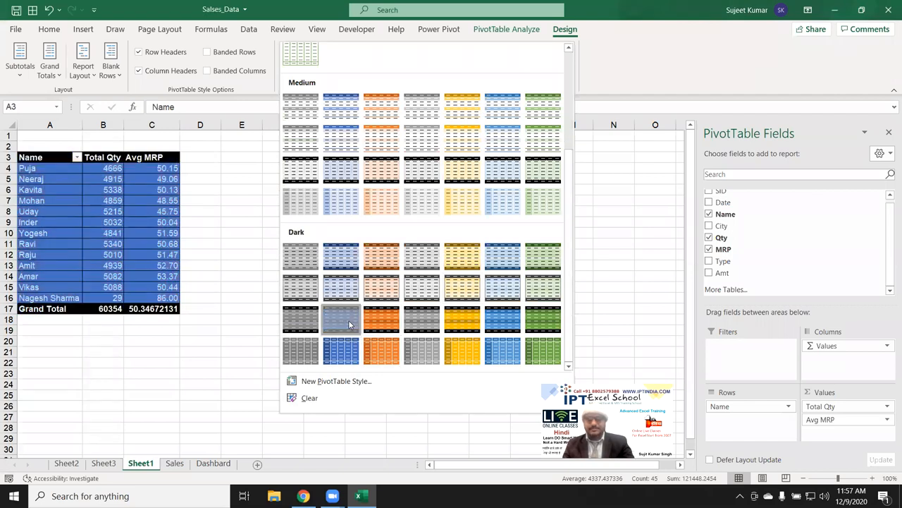
{"action": "left_click", "coordinate": [340, 319]}
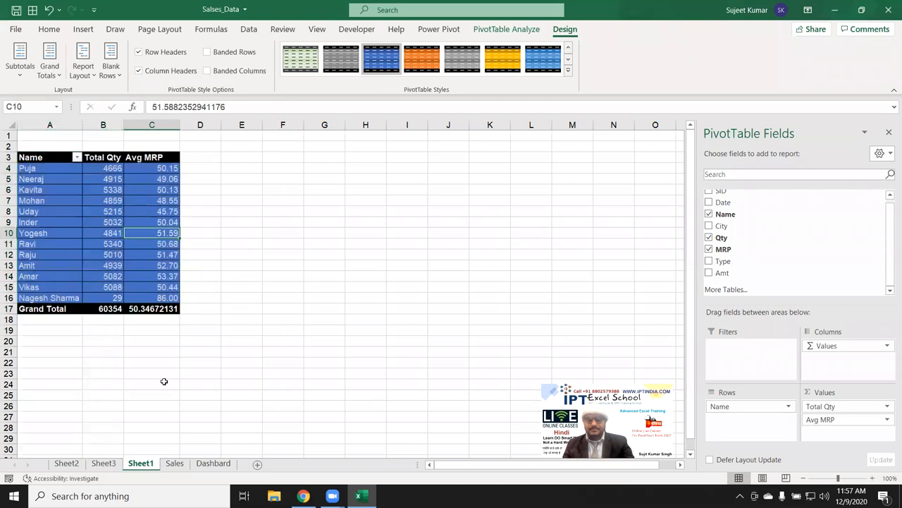
{"action": "mouse_move", "coordinate": [150, 222]}
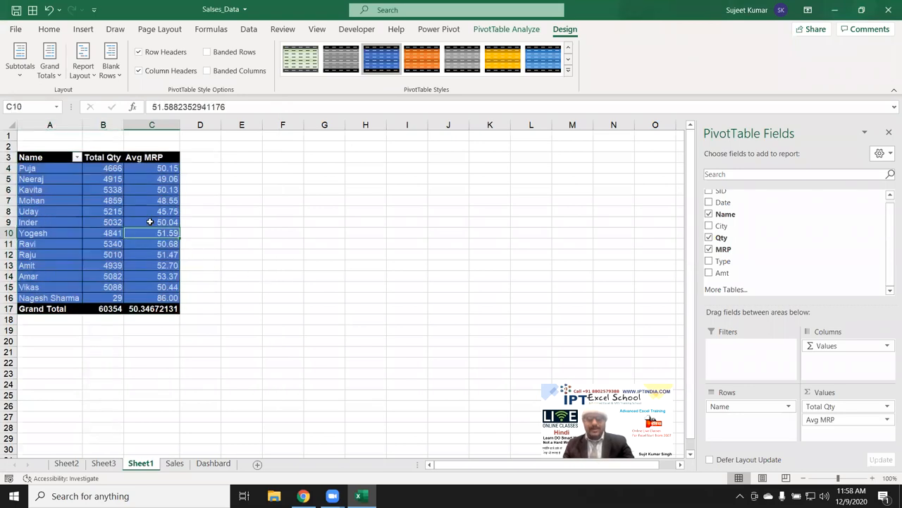
{"action": "mouse_move", "coordinate": [150, 222]}
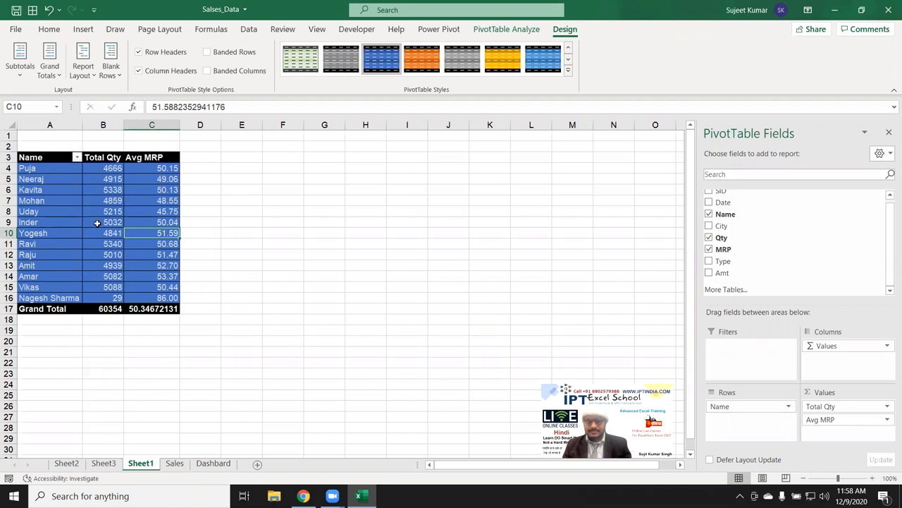
Insert a Clustered Column PivotChart of Total Qty and Avg MRP from the pivot table
{"action": "left_click", "coordinate": [103, 223]}
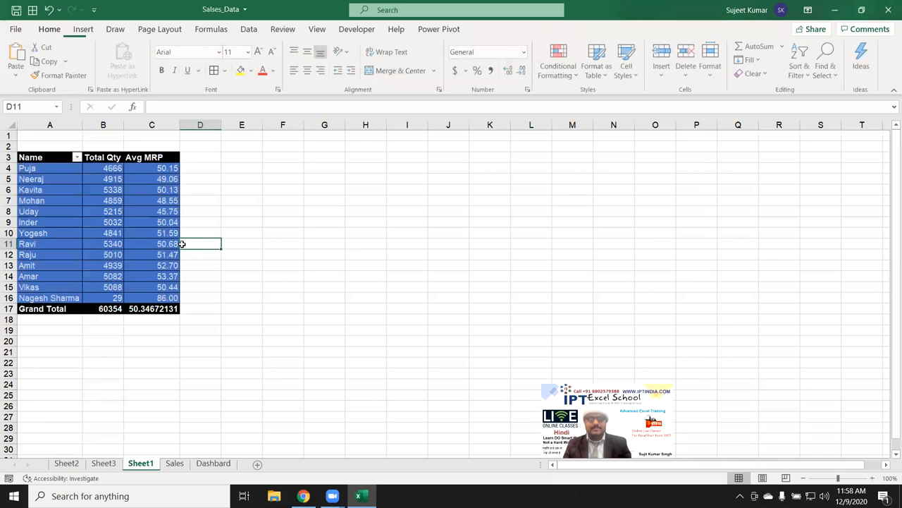
{"action": "left_click", "coordinate": [167, 232]}
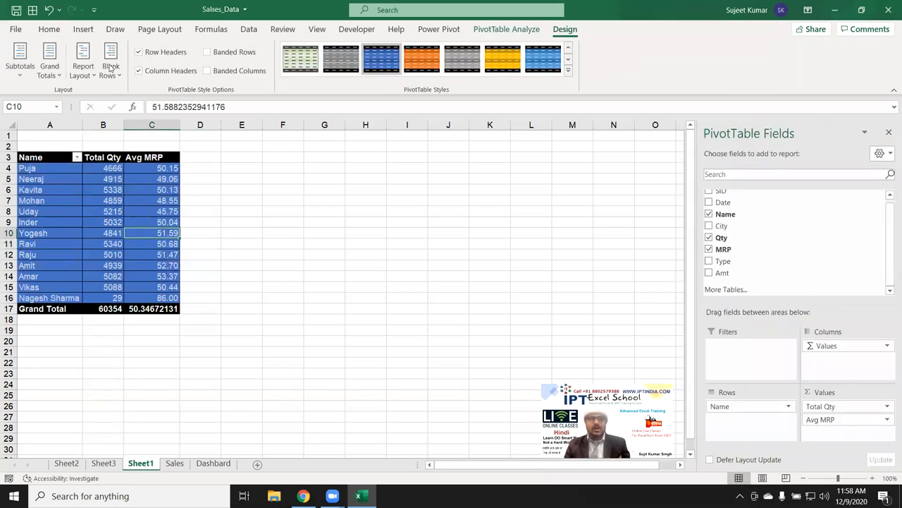
{"action": "left_click", "coordinate": [83, 29]}
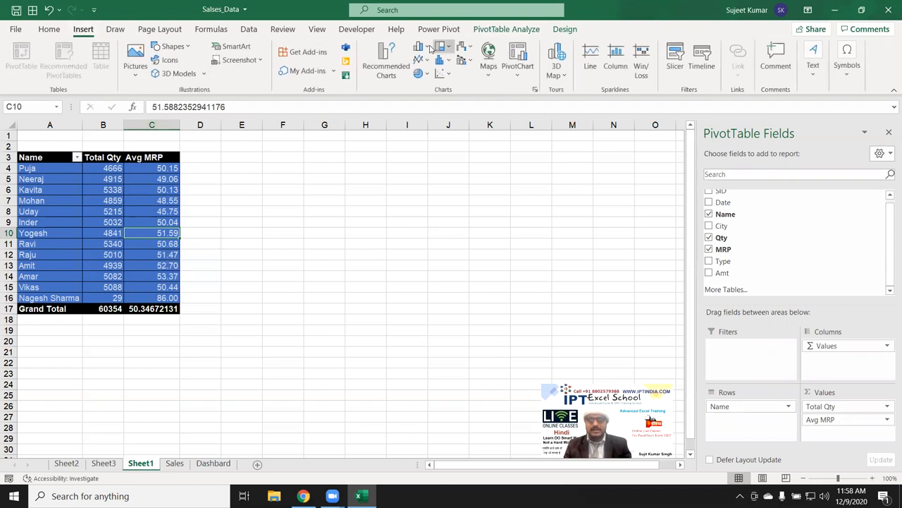
{"action": "left_click", "coordinate": [518, 56]}
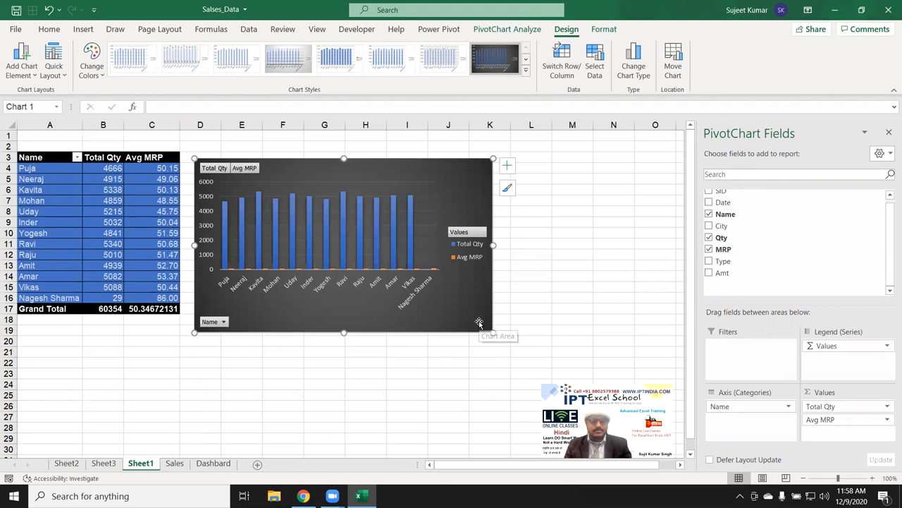
{"action": "mouse_move", "coordinate": [435, 287]}
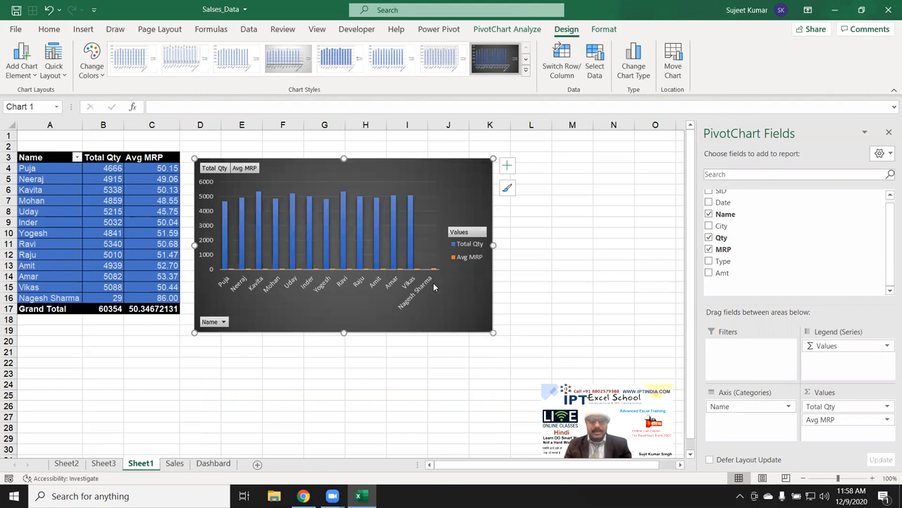
{"action": "right_click", "coordinate": [434, 287]}
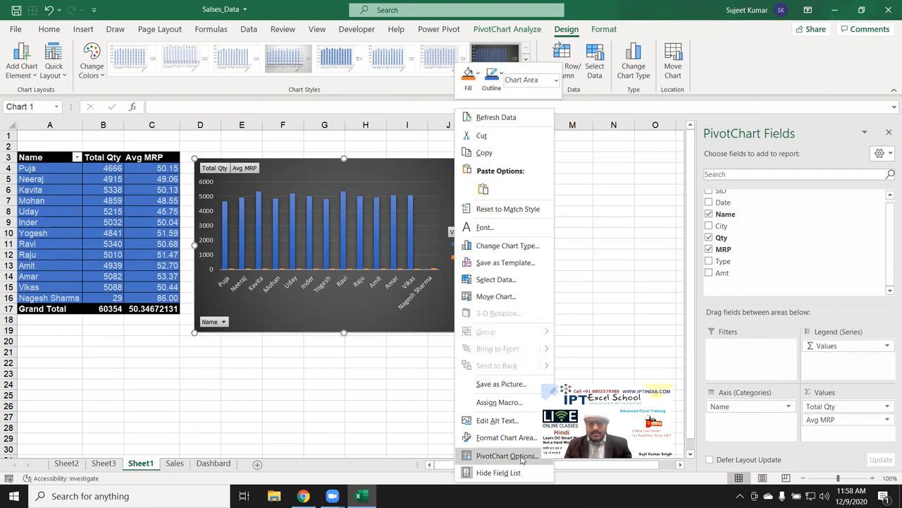
{"action": "left_click", "coordinate": [506, 455]}
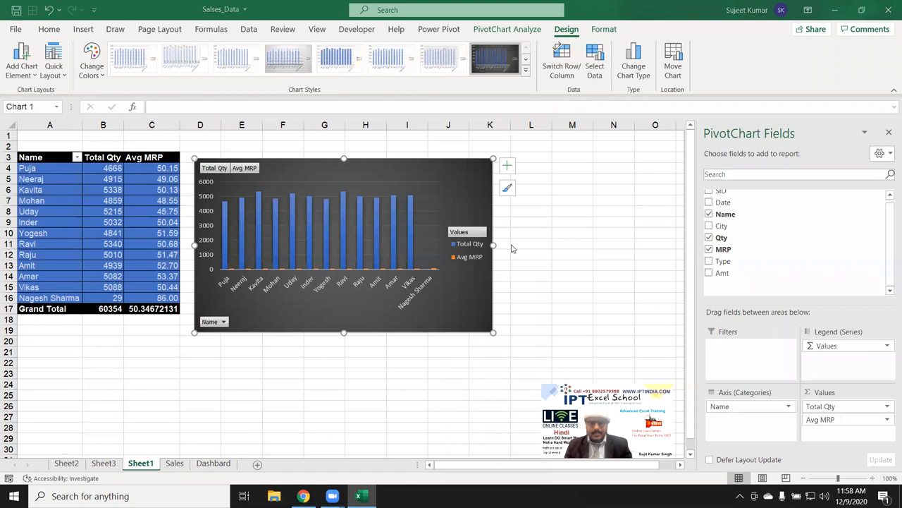
Change the chart type to Combo: Total Qty as columns, Avg MRP as a secondary-axis line
{"action": "left_click", "coordinate": [633, 60]}
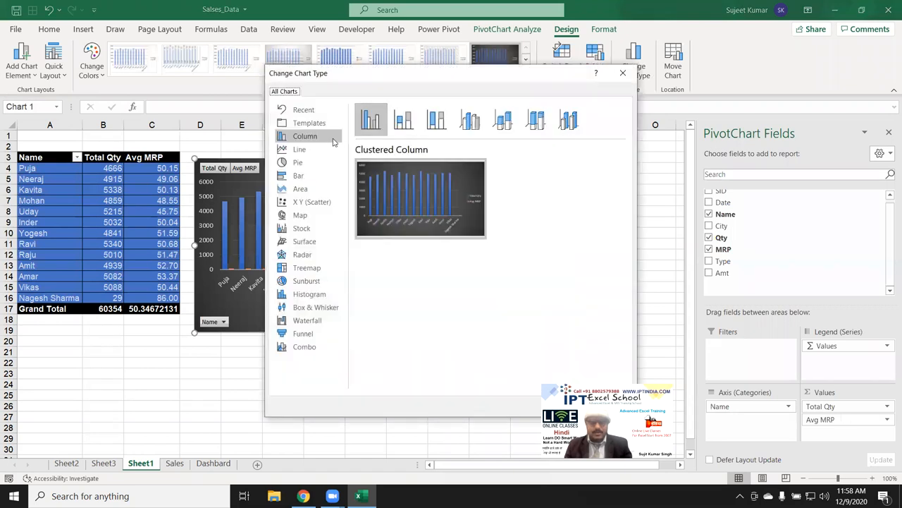
{"action": "mouse_move", "coordinate": [395, 76]}
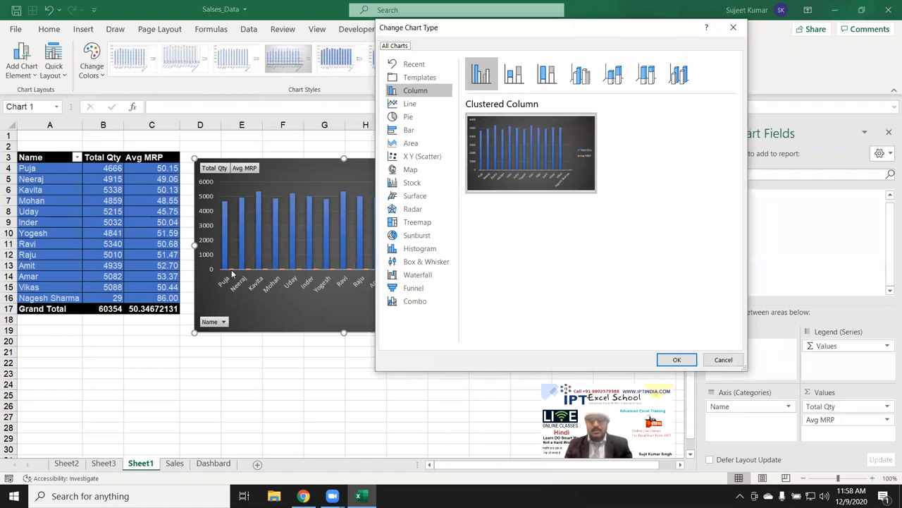
{"action": "mouse_move", "coordinate": [227, 264]}
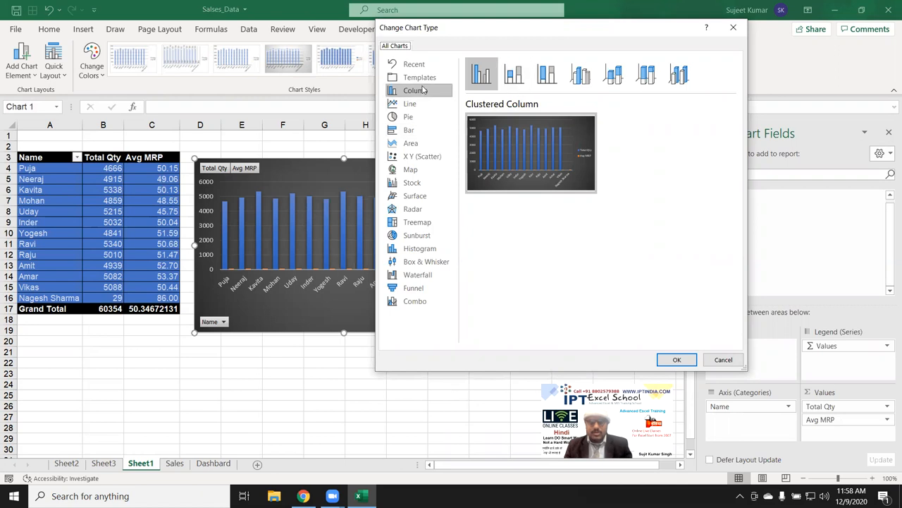
{"action": "left_click", "coordinate": [415, 301]}
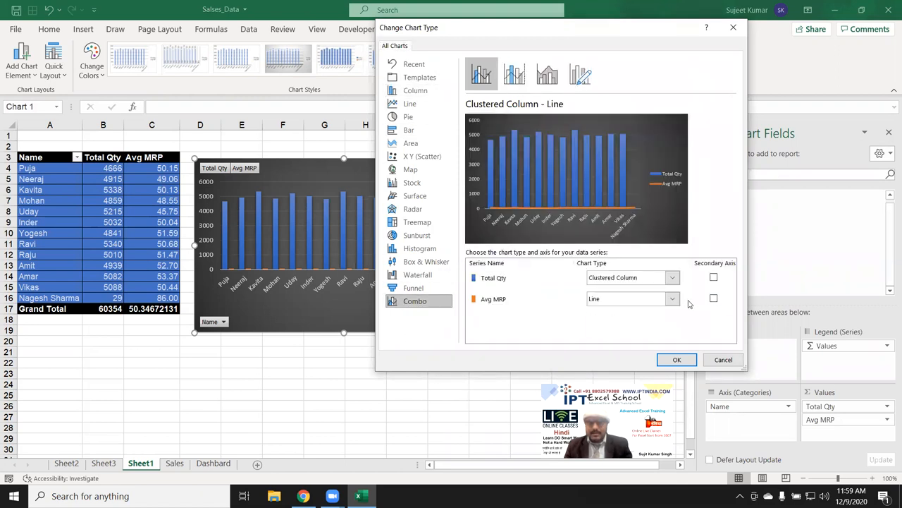
{"action": "left_click", "coordinate": [714, 298]}
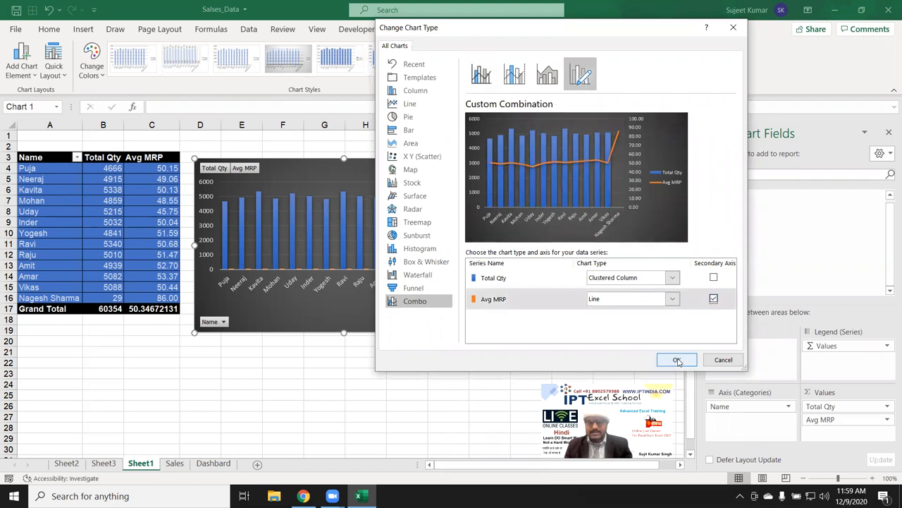
{"action": "left_click", "coordinate": [676, 359]}
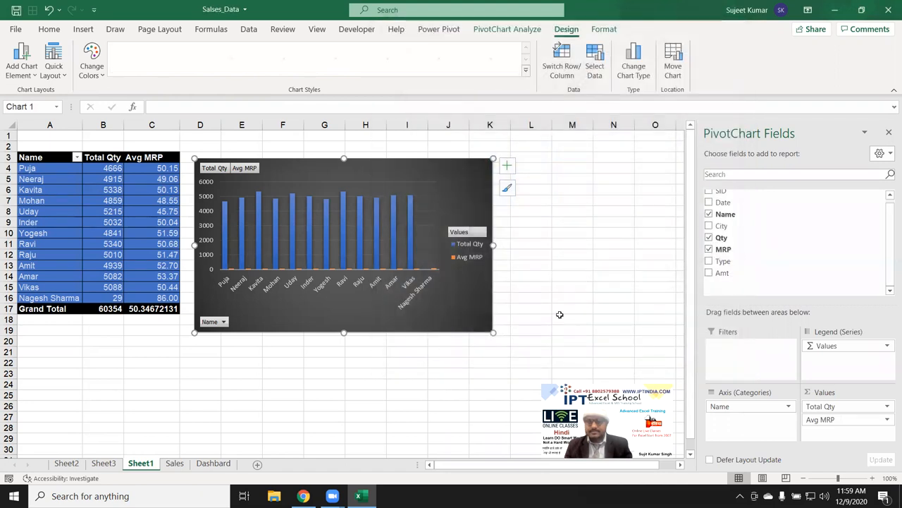
{"action": "left_click", "coordinate": [391, 58]}
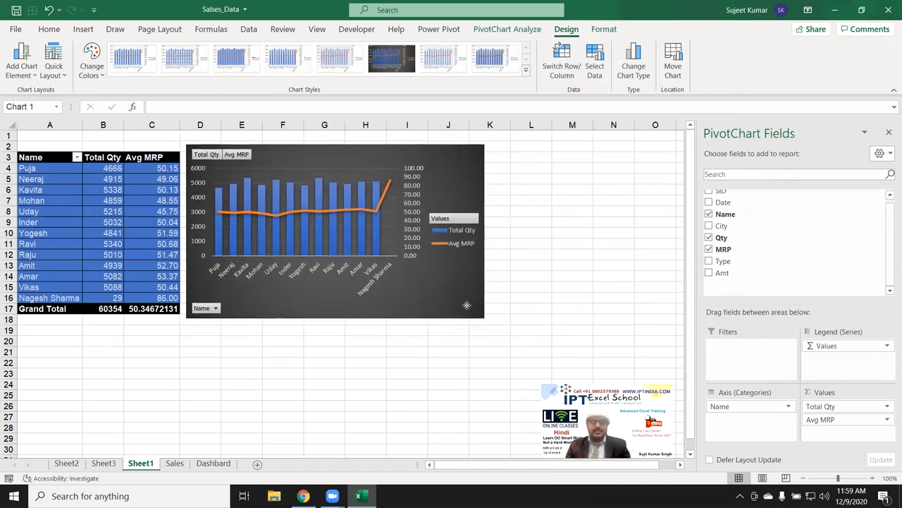
Copy Sheet1 via Move or Copy into (new book) with Create a copy ticked
{"action": "left_click", "coordinate": [152, 426]}
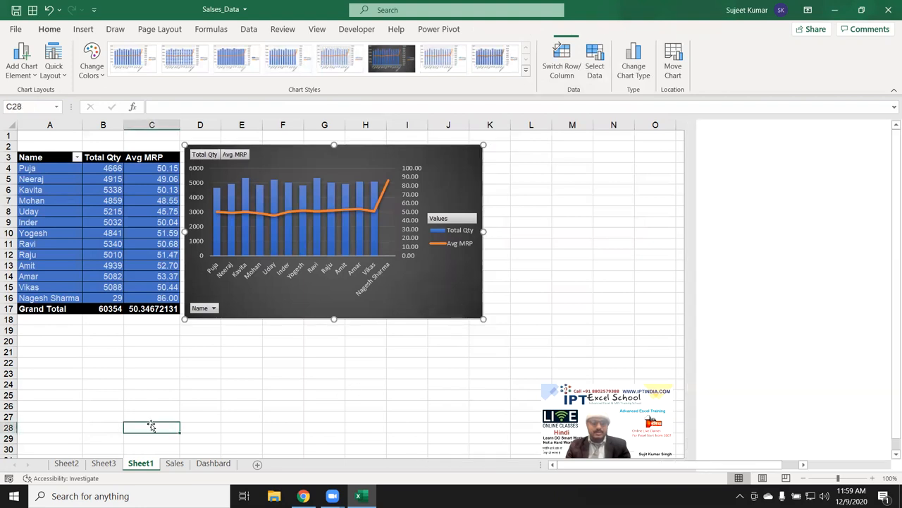
{"action": "left_click", "coordinate": [174, 463]}
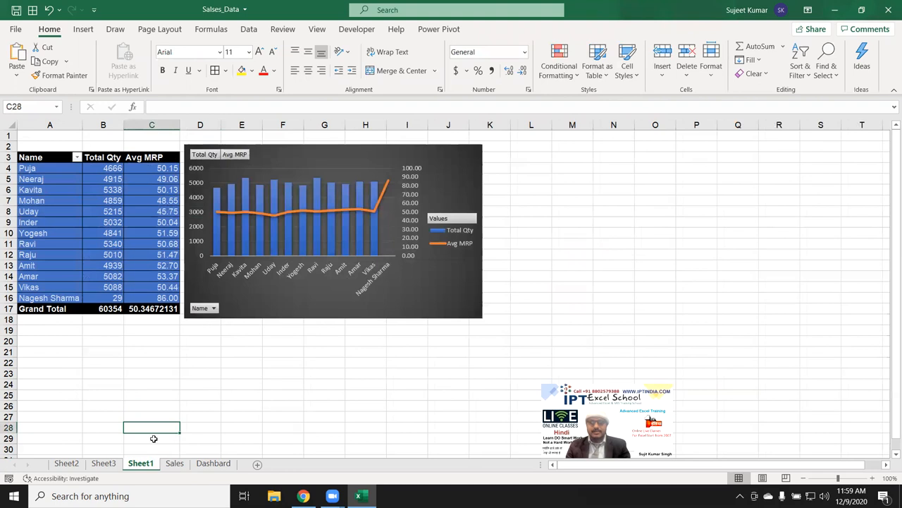
{"action": "right_click", "coordinate": [140, 463]}
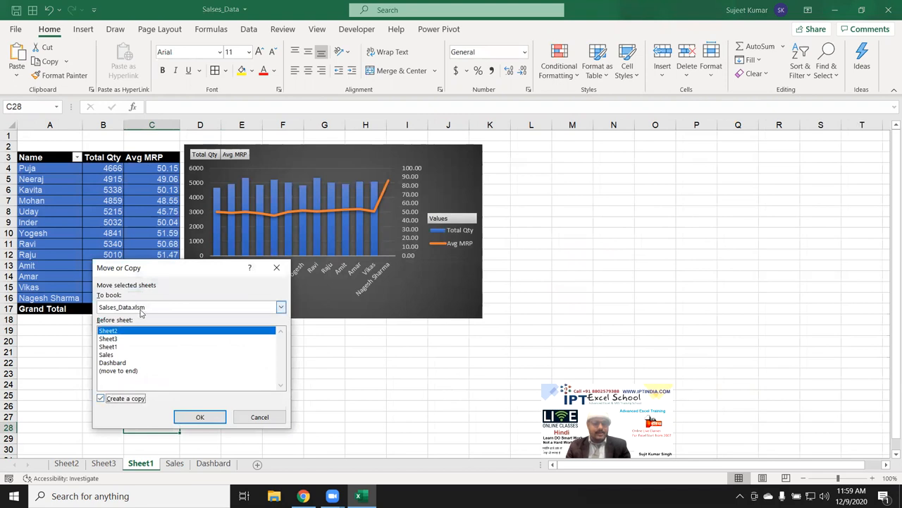
{"action": "left_click", "coordinate": [186, 307]}
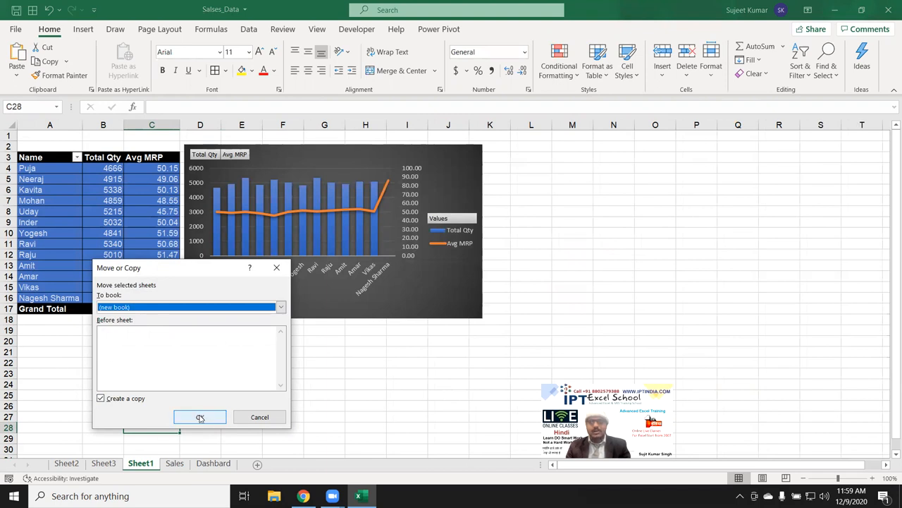
{"action": "left_click", "coordinate": [200, 416]}
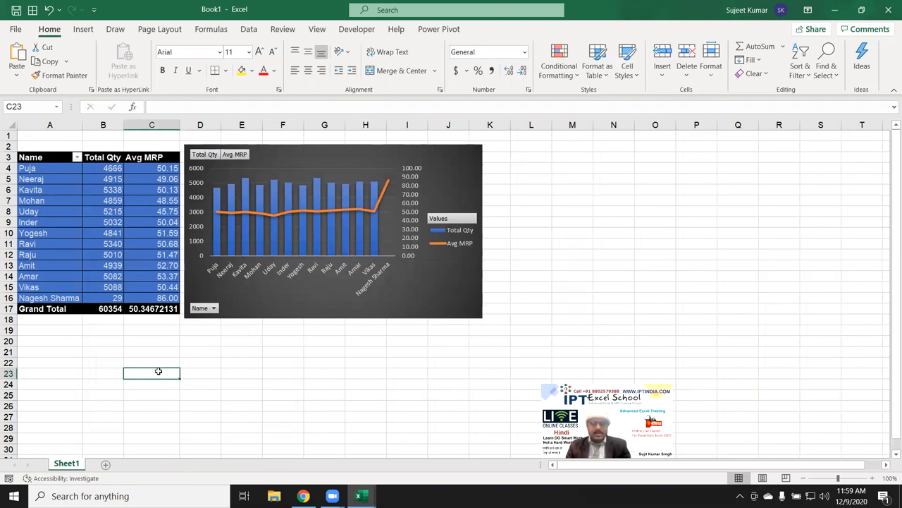
{"action": "left_click", "coordinate": [152, 200]}
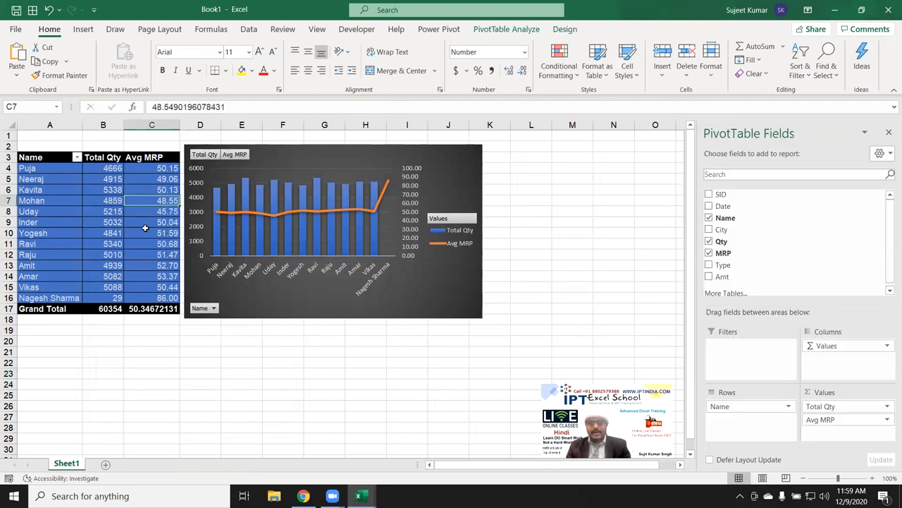
{"action": "mouse_move", "coordinate": [155, 287]}
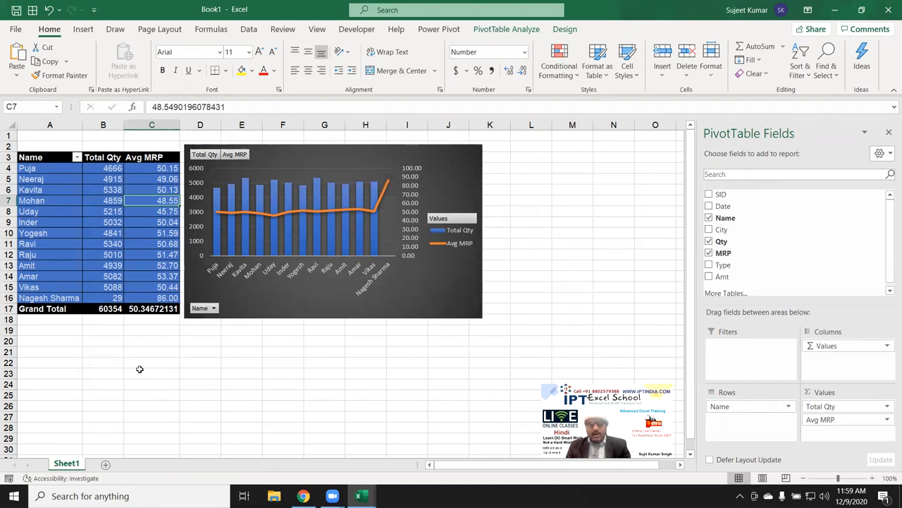
{"action": "left_click", "coordinate": [152, 308]}
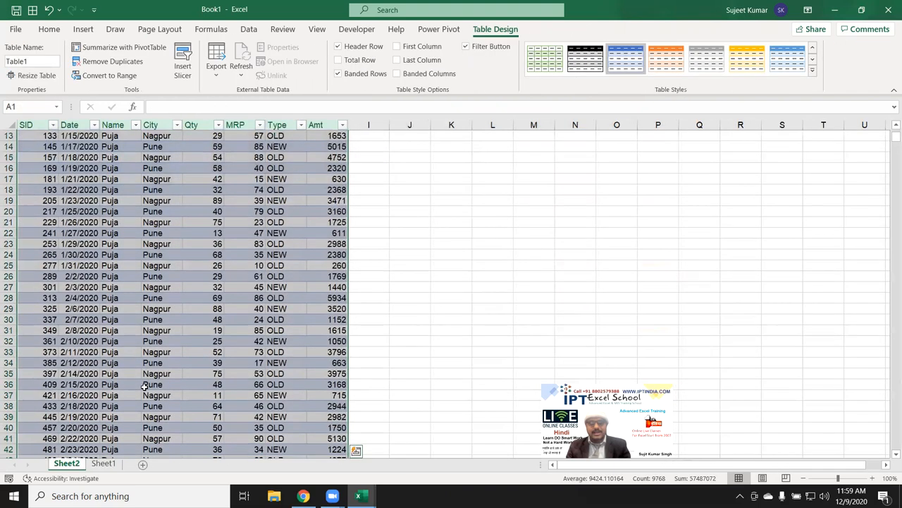
{"action": "scroll", "scroll_direction": "up", "scroll_amount": 3}
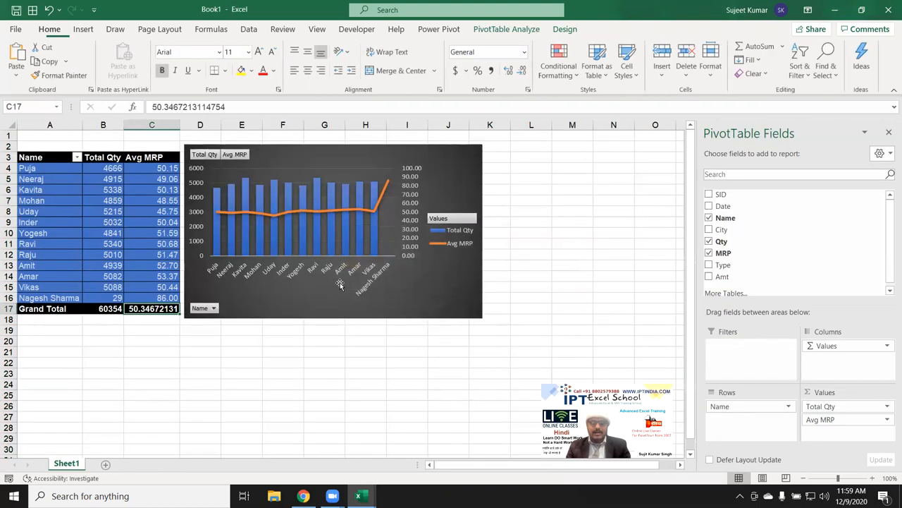
{"action": "mouse_move", "coordinate": [105, 463]}
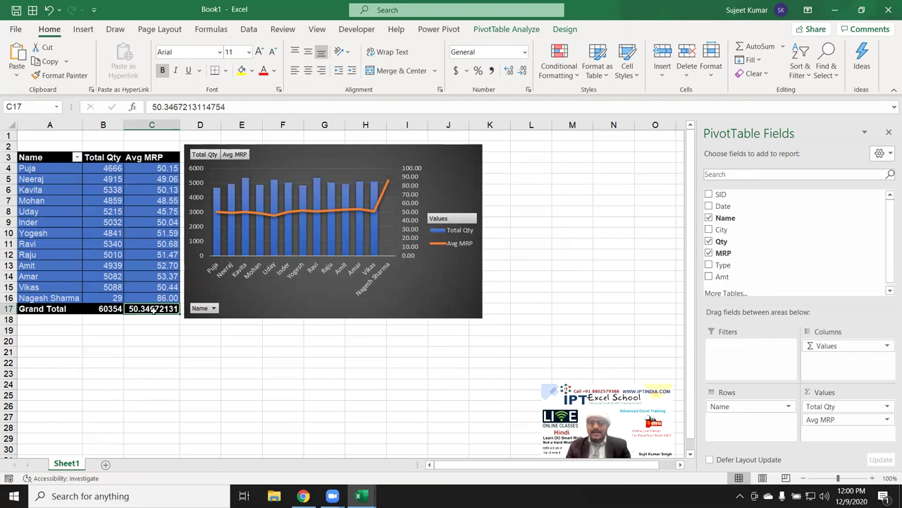
{"action": "mouse_move", "coordinate": [151, 308]}
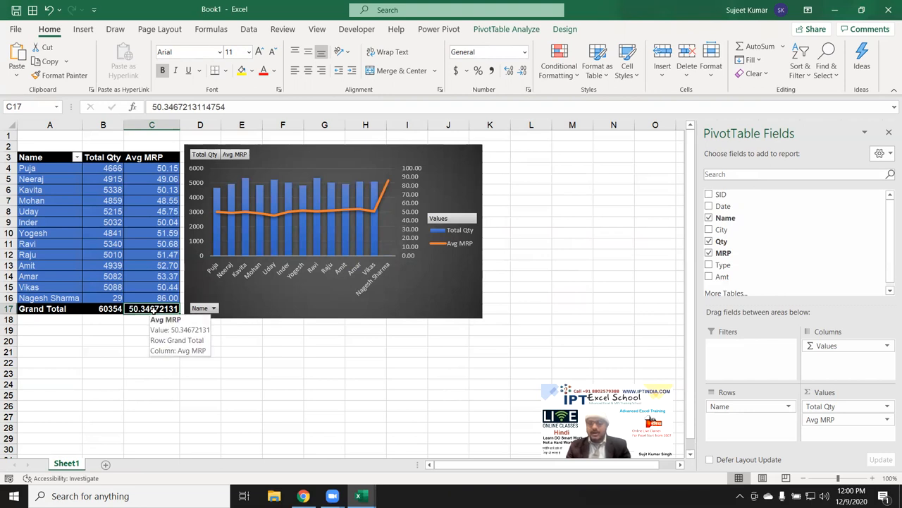
Uncheck Enable show details in PivotTable Options, then test drilling into the Grand Total
{"action": "right_click", "coordinate": [151, 265]}
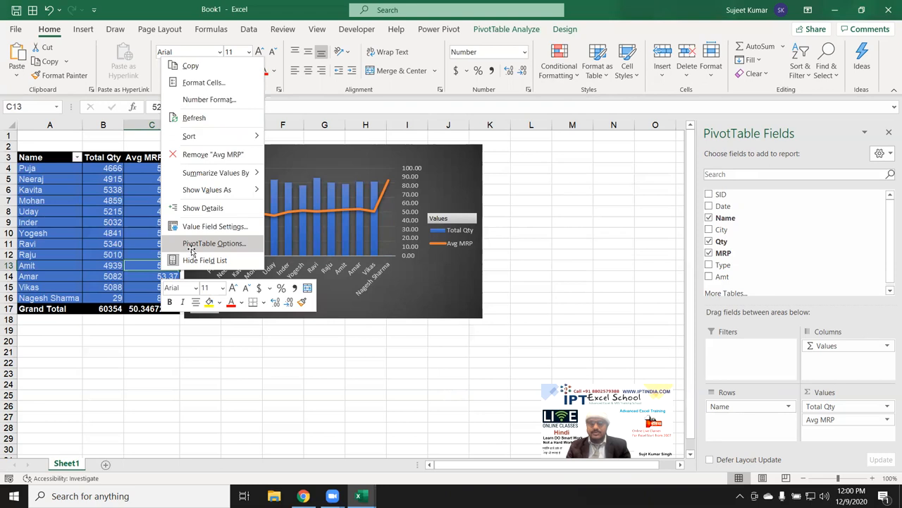
{"action": "left_click", "coordinate": [214, 243]}
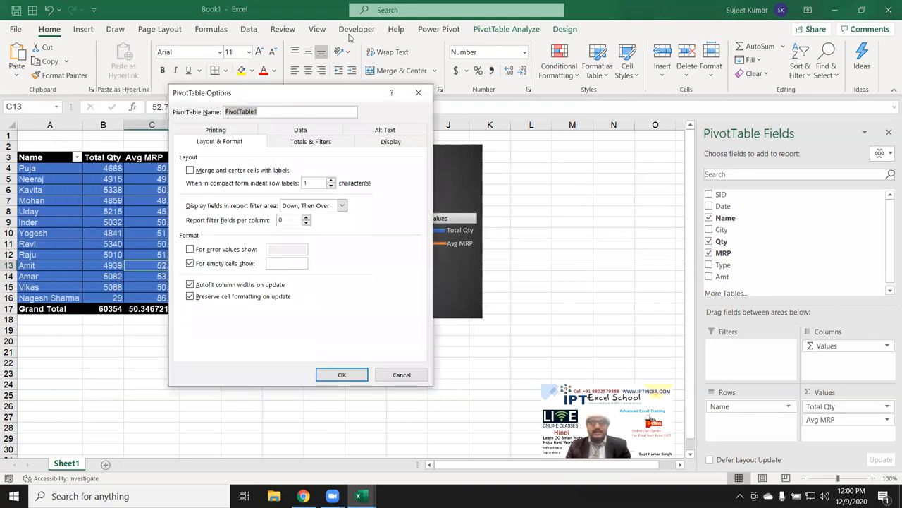
{"action": "mouse_move", "coordinate": [320, 151]}
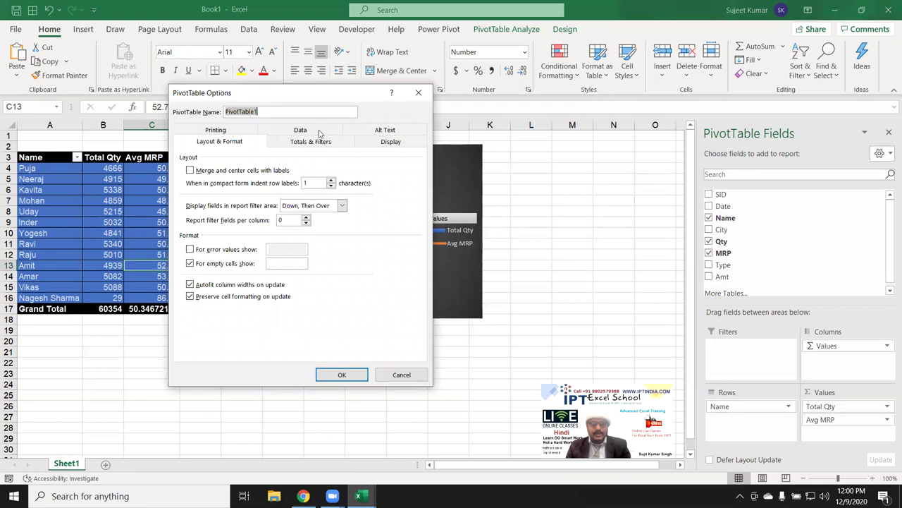
{"action": "left_click", "coordinate": [300, 130]}
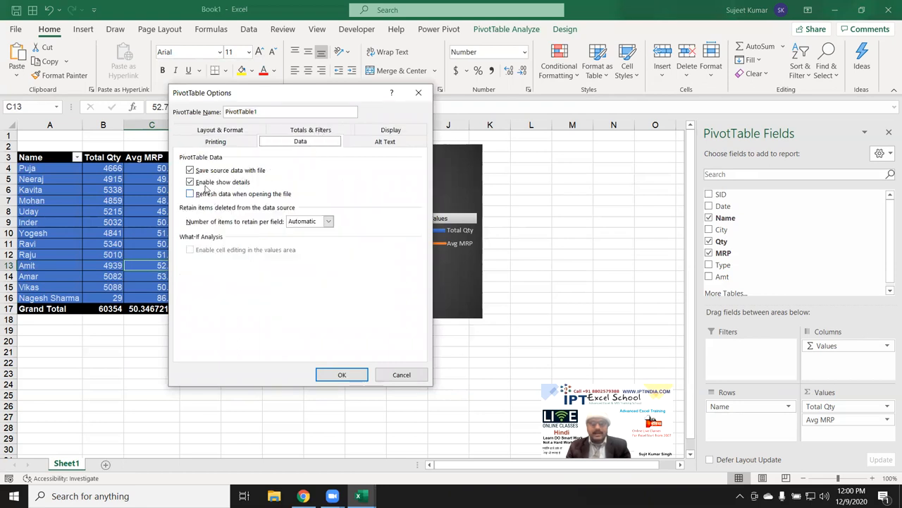
{"action": "left_click", "coordinate": [190, 182]}
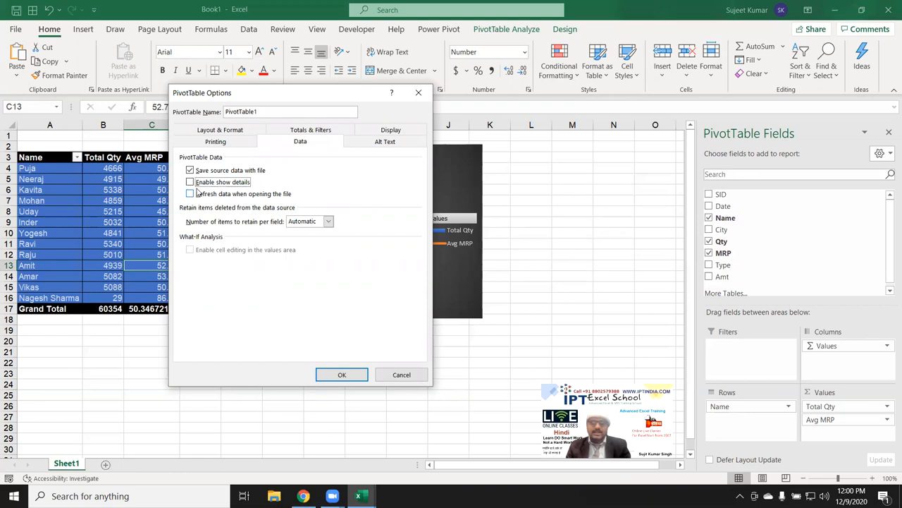
{"action": "left_click", "coordinate": [342, 374]}
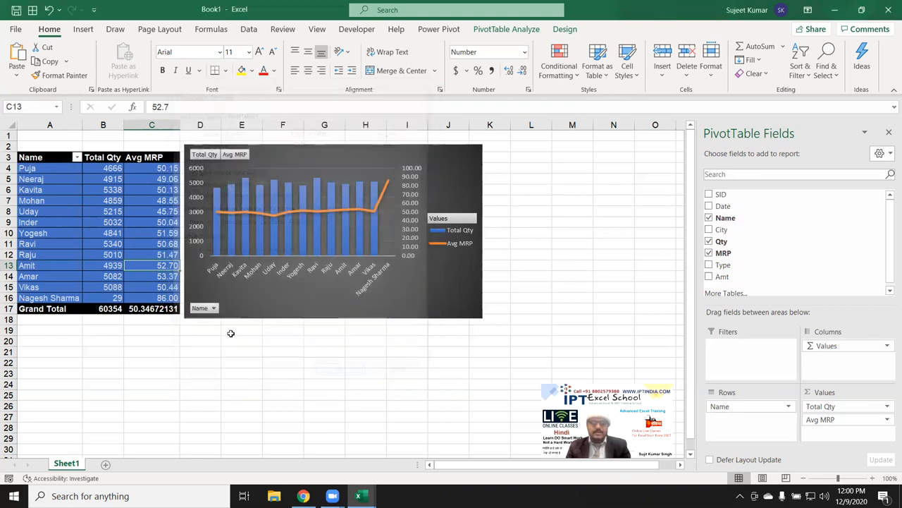
{"action": "left_click", "coordinate": [151, 309]}
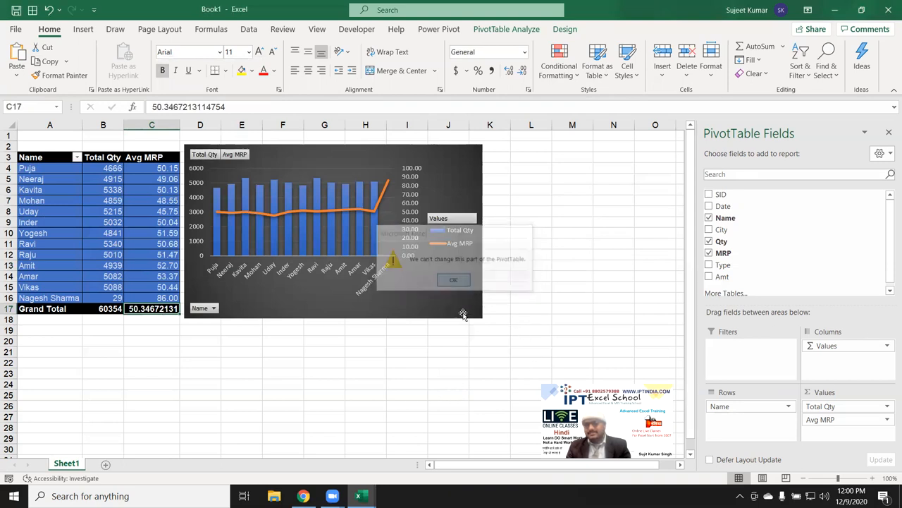
Dismiss the can't-change warning and close Book1, answering the save prompt
{"action": "left_click", "coordinate": [454, 279]}
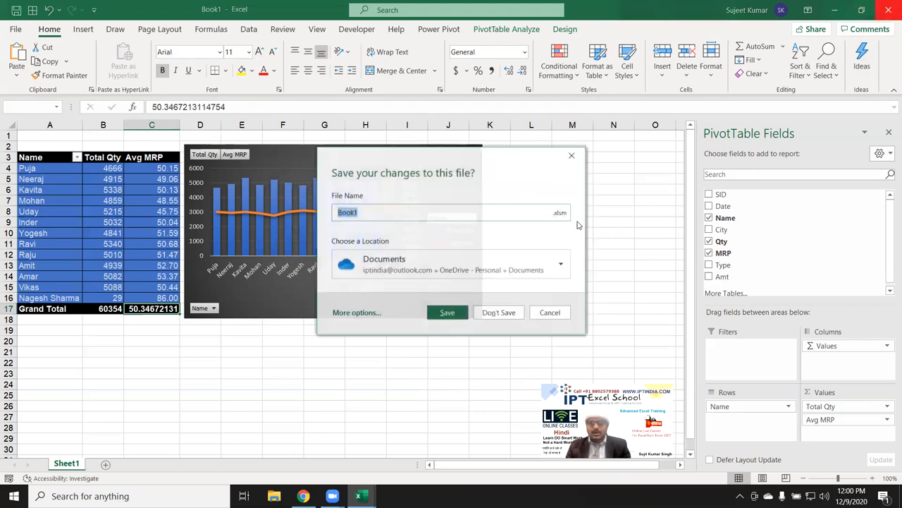
{"action": "left_click", "coordinate": [447, 312]}
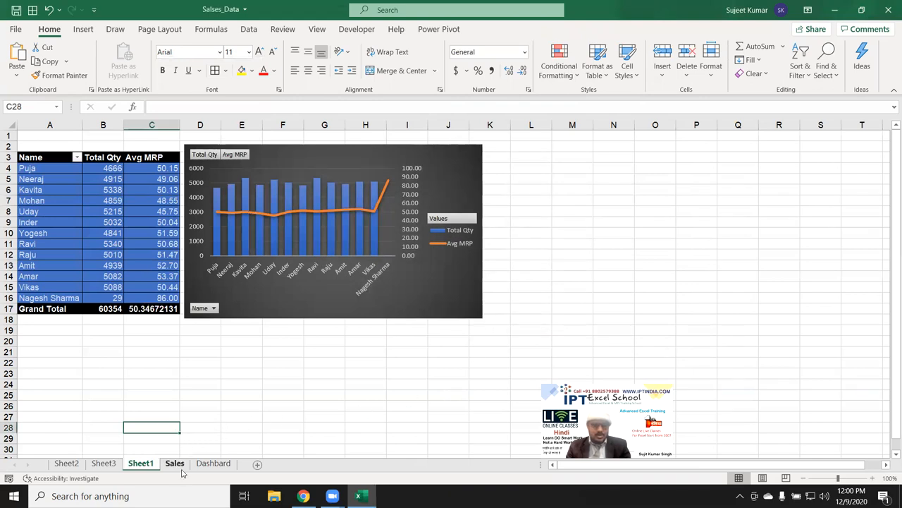
{"action": "left_click", "coordinate": [174, 463]}
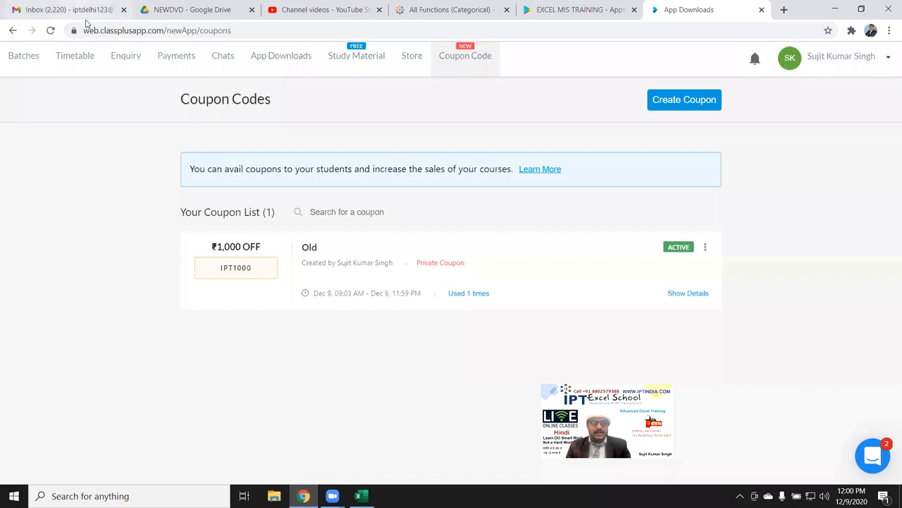
{"action": "left_click", "coordinate": [67, 9]}
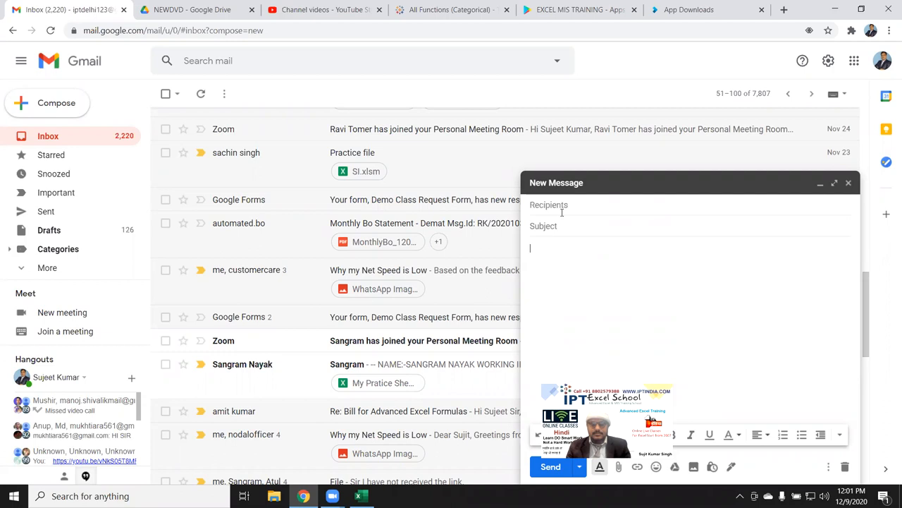
{"action": "type", "text": "ab"}
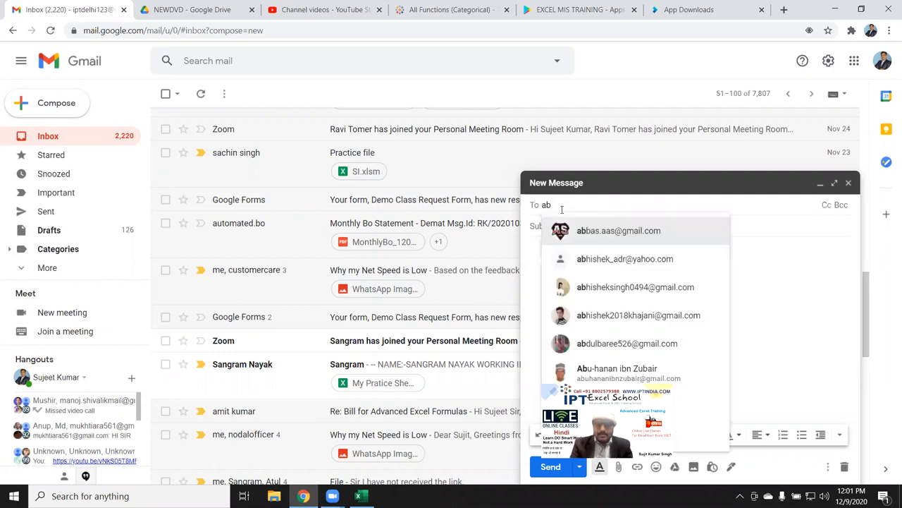
{"action": "type", "text": "p"}
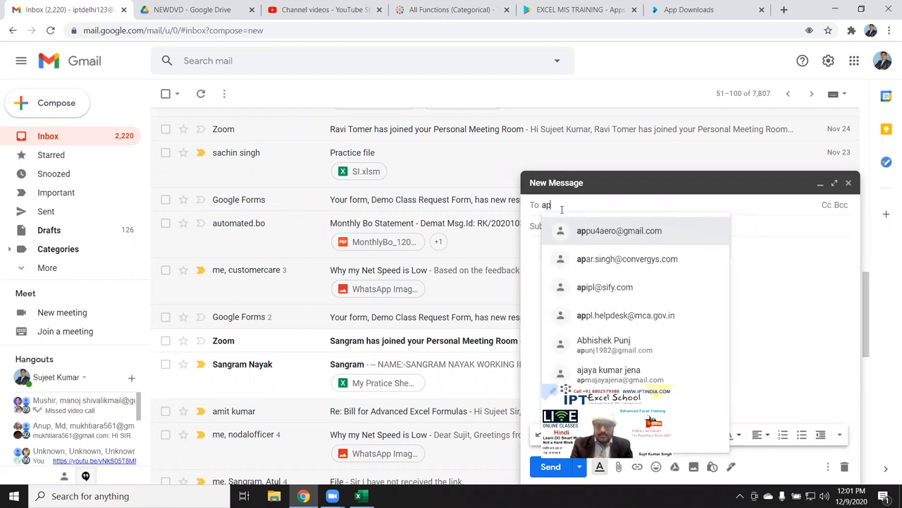
{"action": "type", "text": "p"}
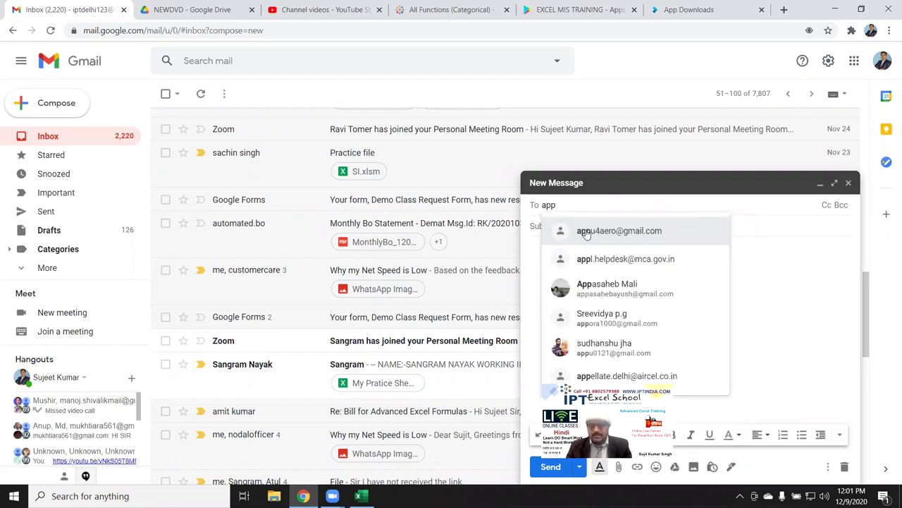
{"action": "left_click", "coordinate": [619, 231]}
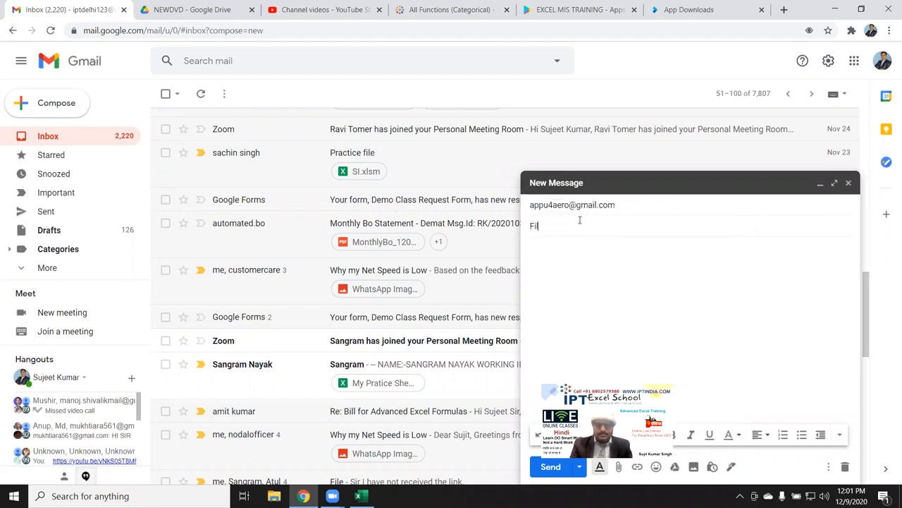
{"action": "type", "text": "le"}
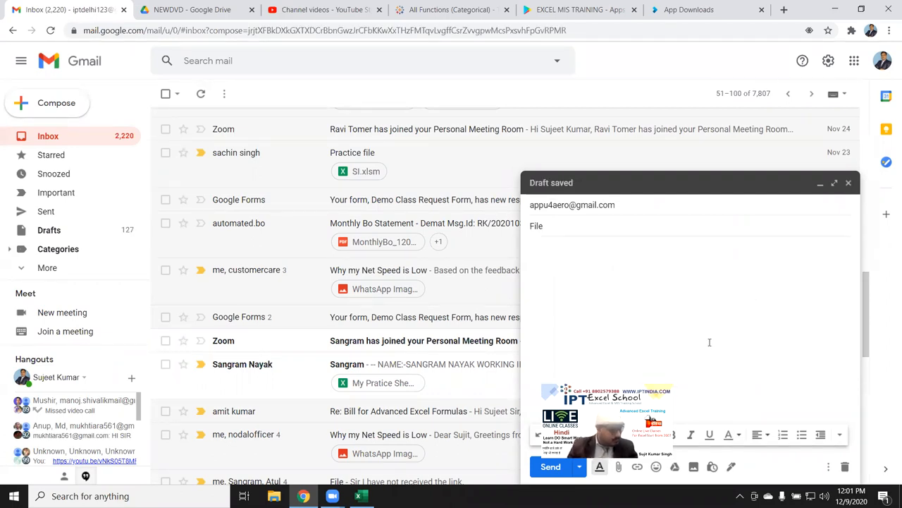
{"action": "mouse_move", "coordinate": [681, 386]}
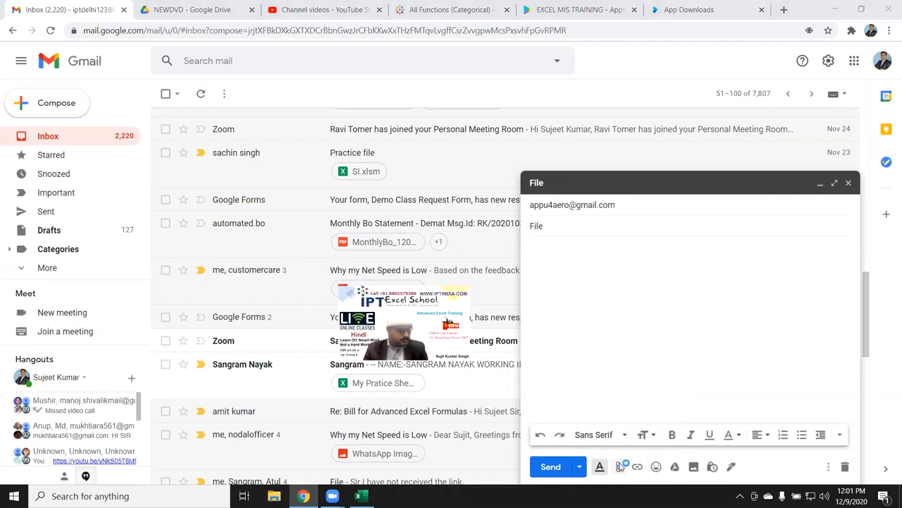
Attach Salses_Data.xlsm from Downloads and send the 'File' email
{"action": "left_click", "coordinate": [618, 466]}
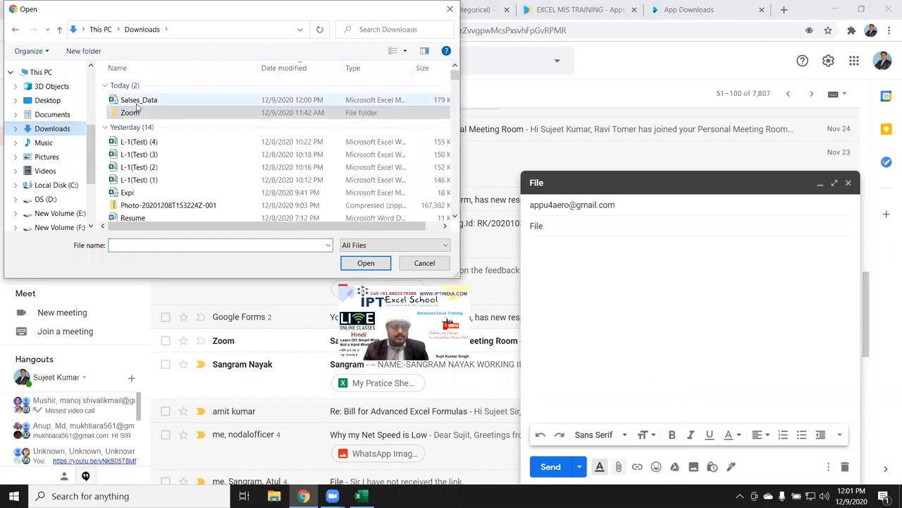
{"action": "left_click", "coordinate": [365, 262]}
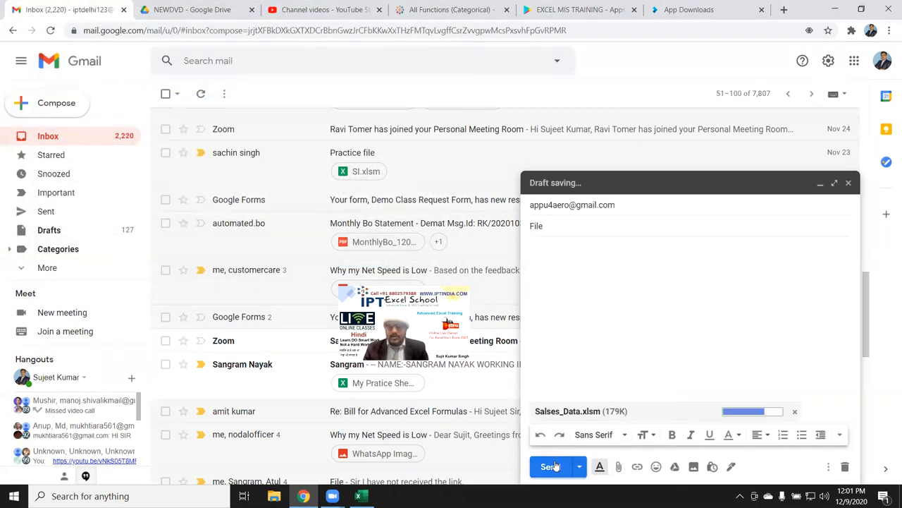
{"action": "left_click", "coordinate": [551, 466]}
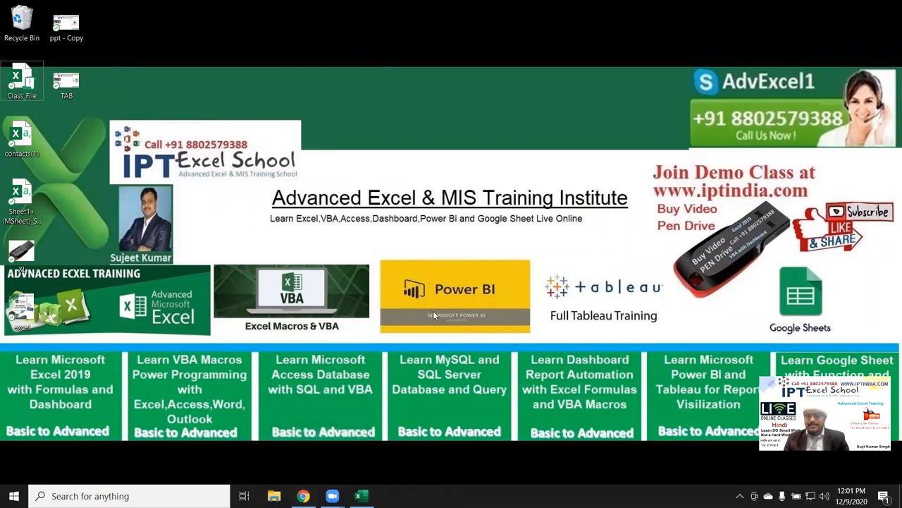
{"action": "mouse_move", "coordinate": [391, 22]}
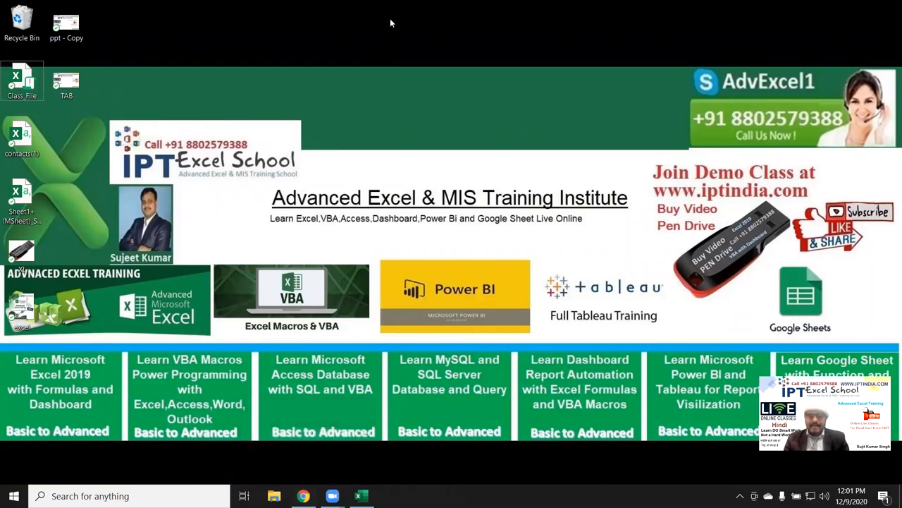
{"action": "mouse_move", "coordinate": [533, 44]}
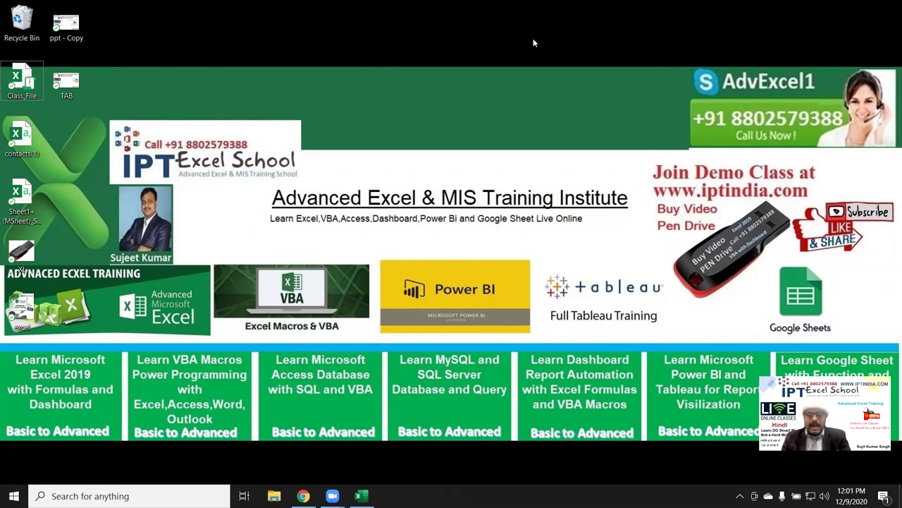
{"action": "mouse_move", "coordinate": [514, 42]}
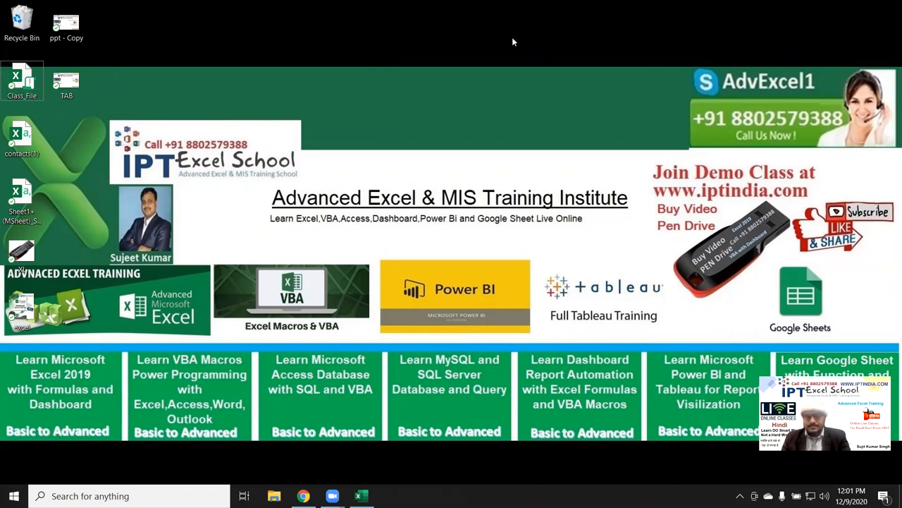